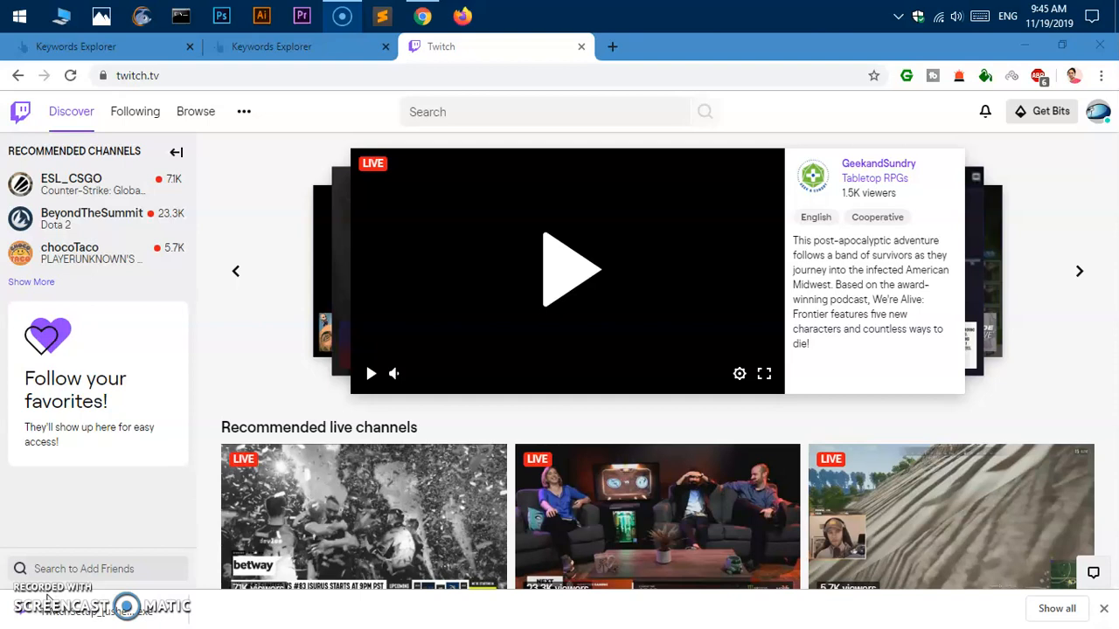
mouse_move(1032, 184)
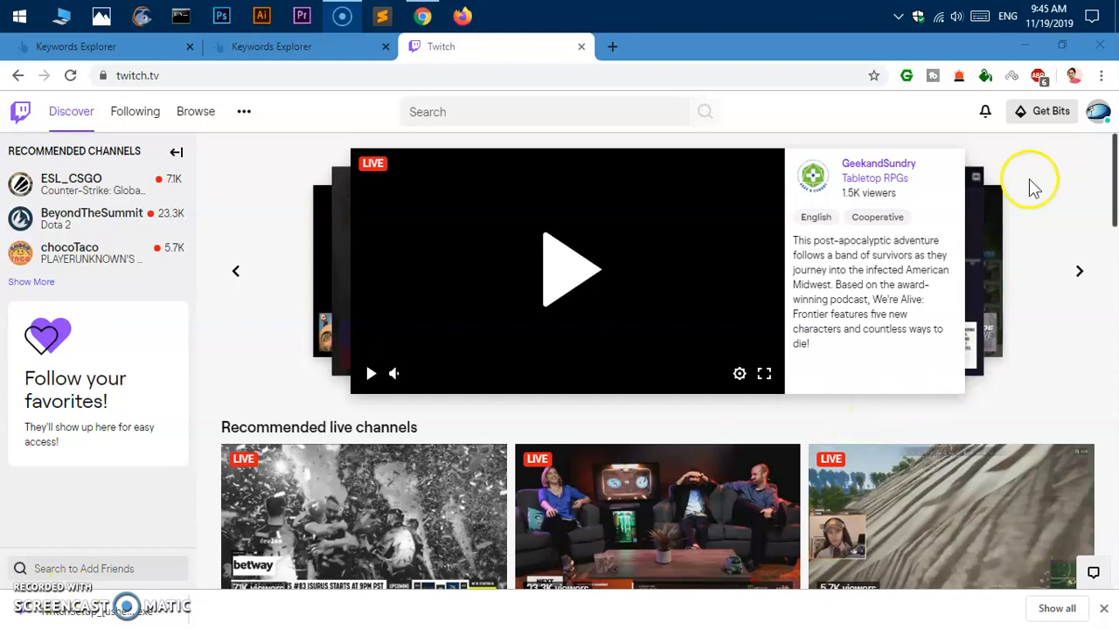
- Navigate Chrome to twitch.tv/downloads to reach Twitch's Downloads page
click(1098, 112)
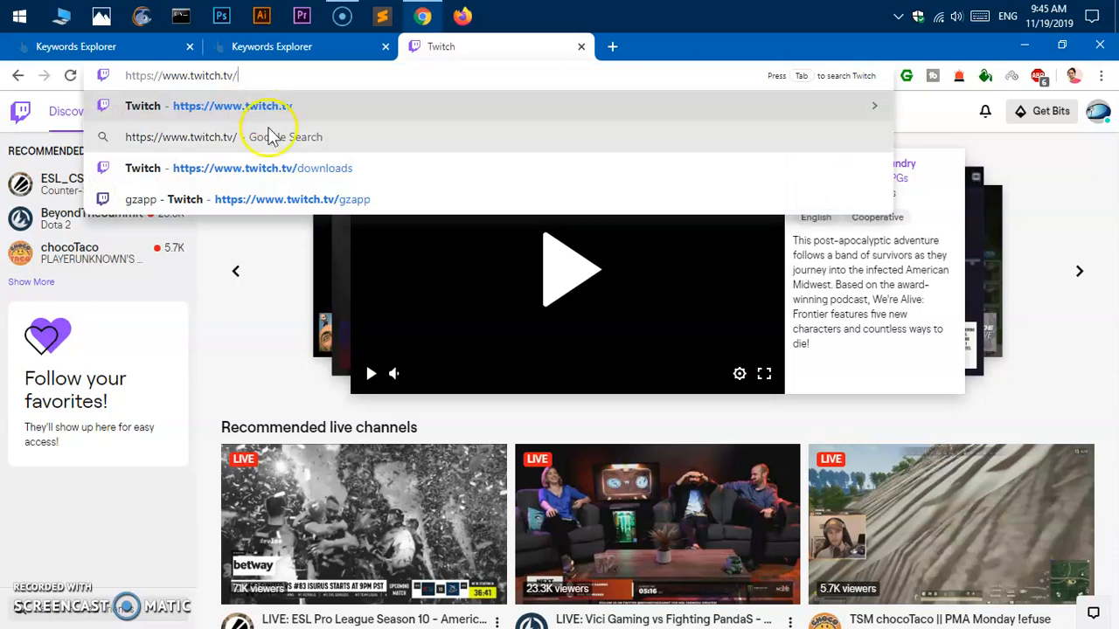
click(262, 168)
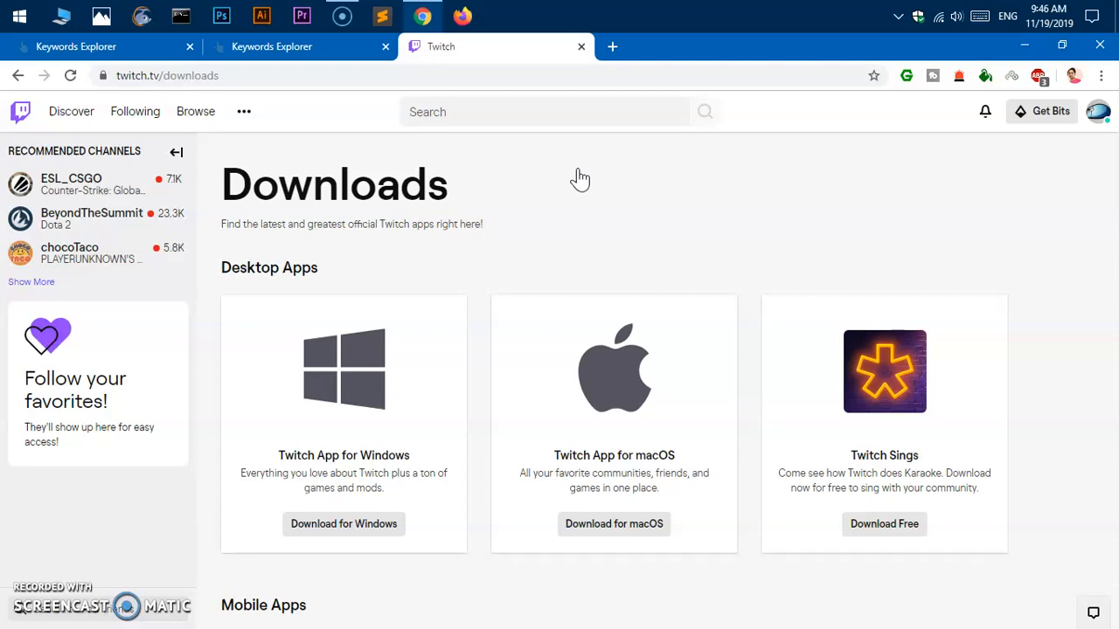
mouse_move(556, 241)
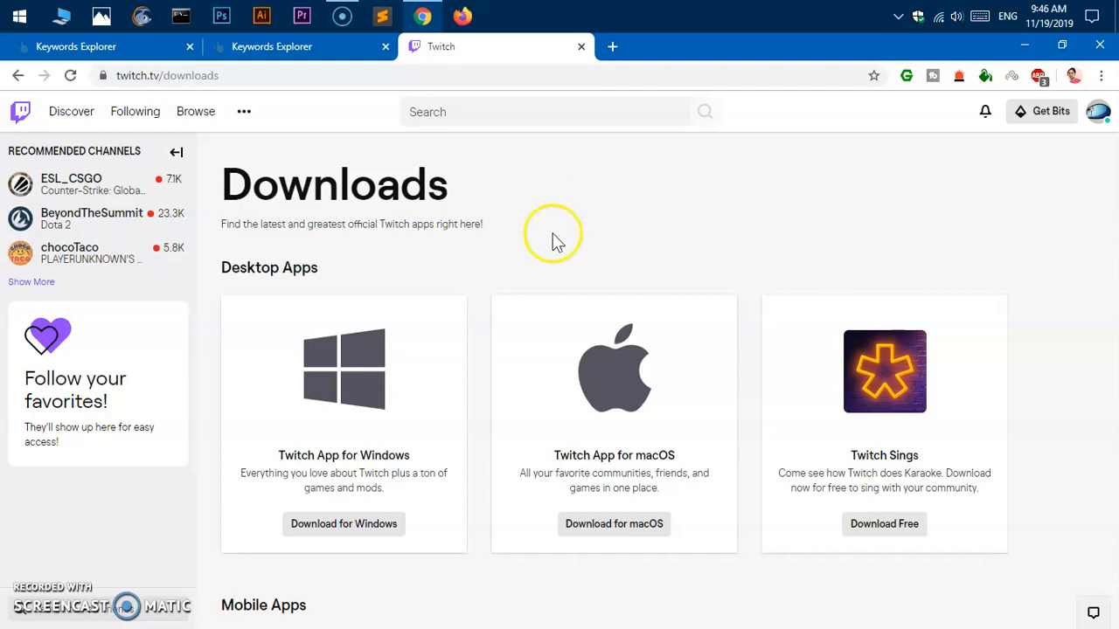
mouse_move(591, 441)
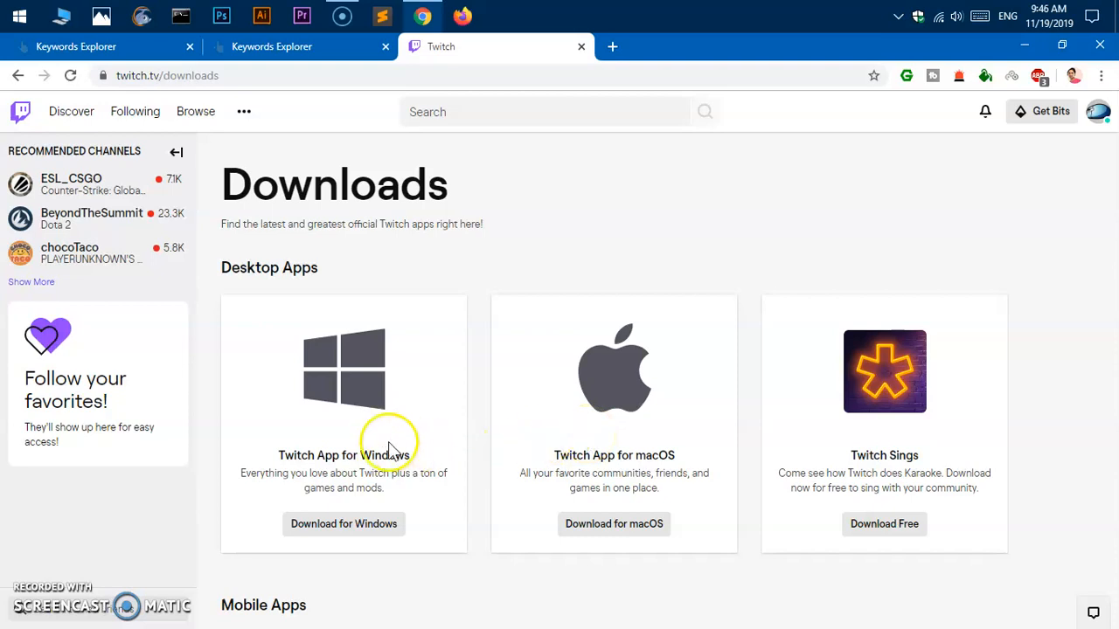
mouse_move(668, 493)
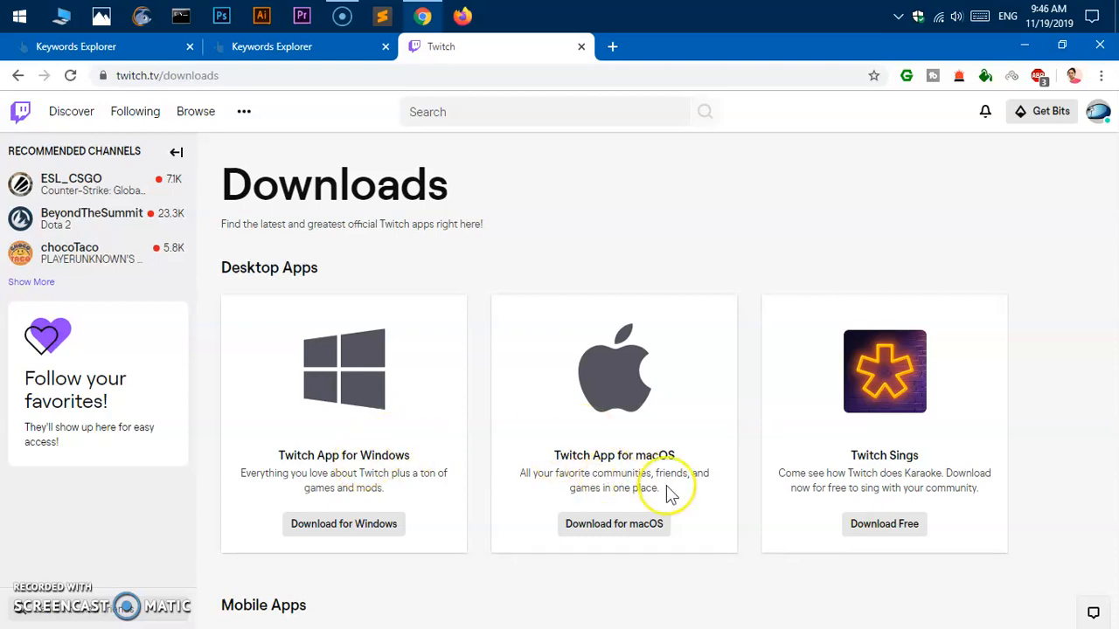
scroll(down, 3)
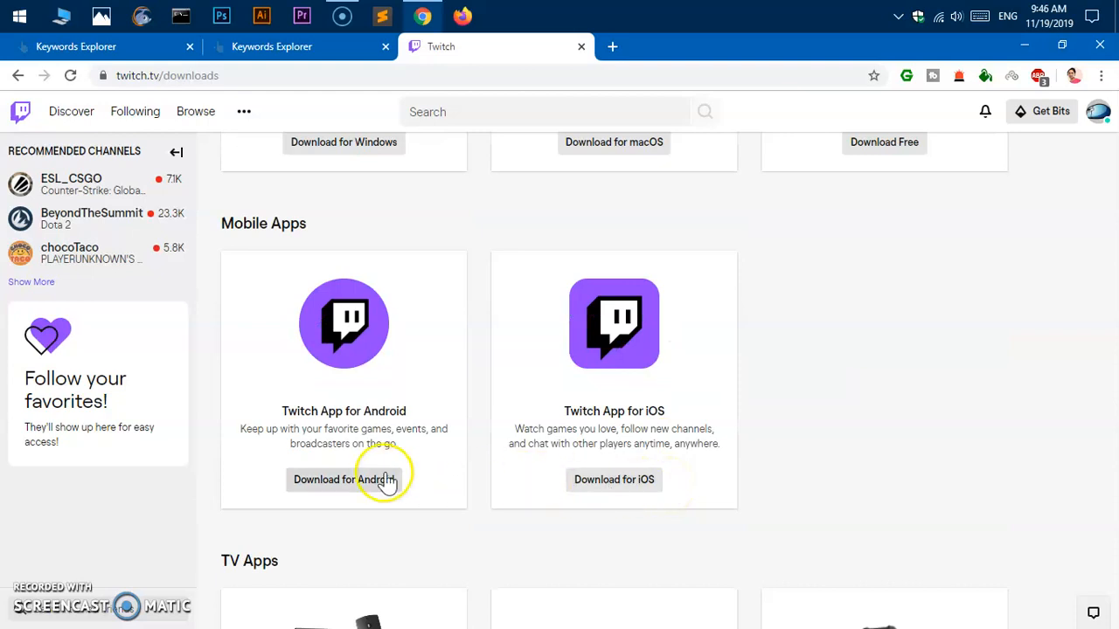
mouse_move(661, 479)
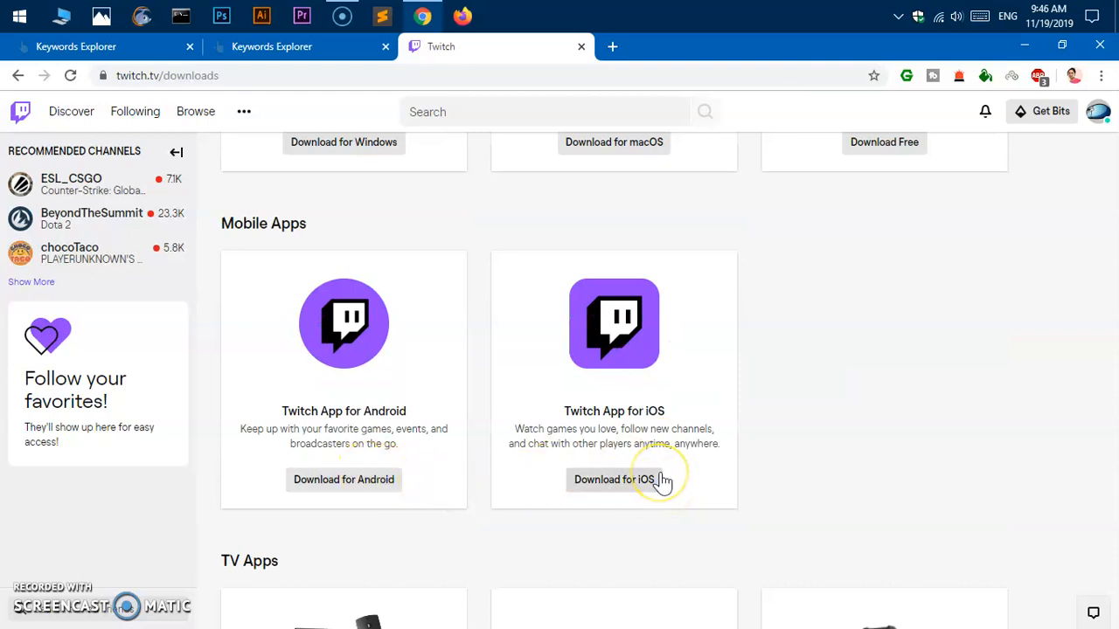
scroll(down, 3)
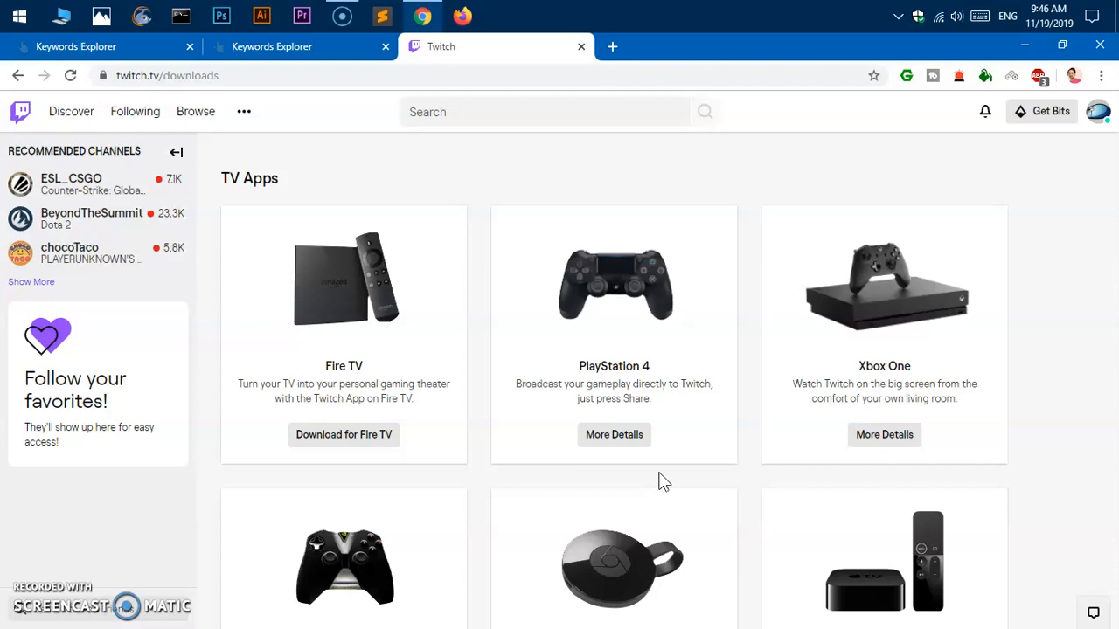
scroll(down, 3)
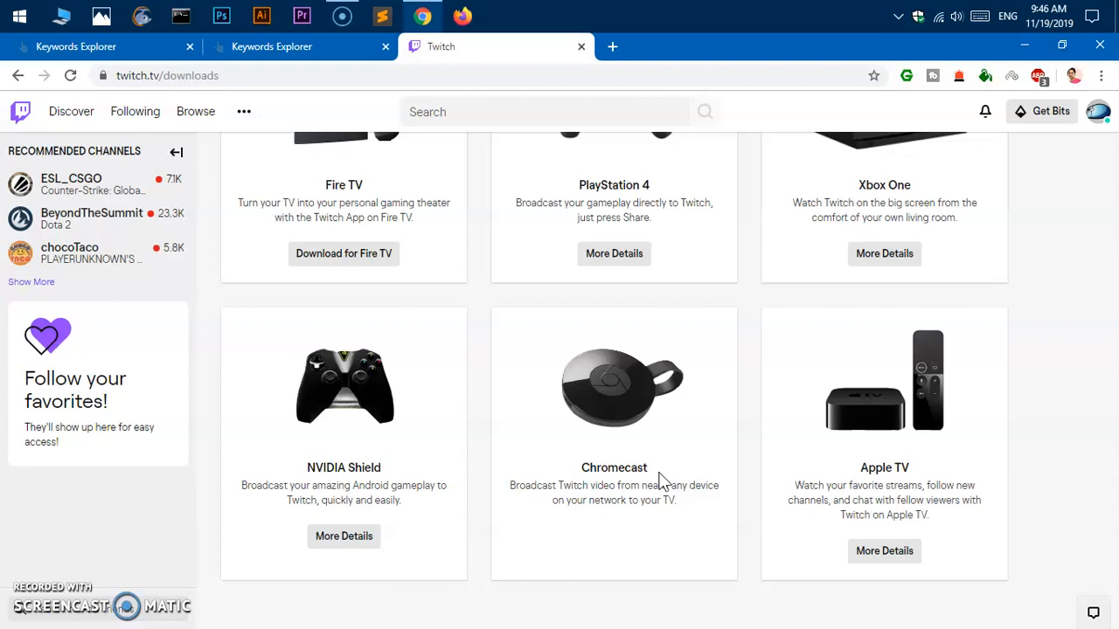
mouse_move(854, 451)
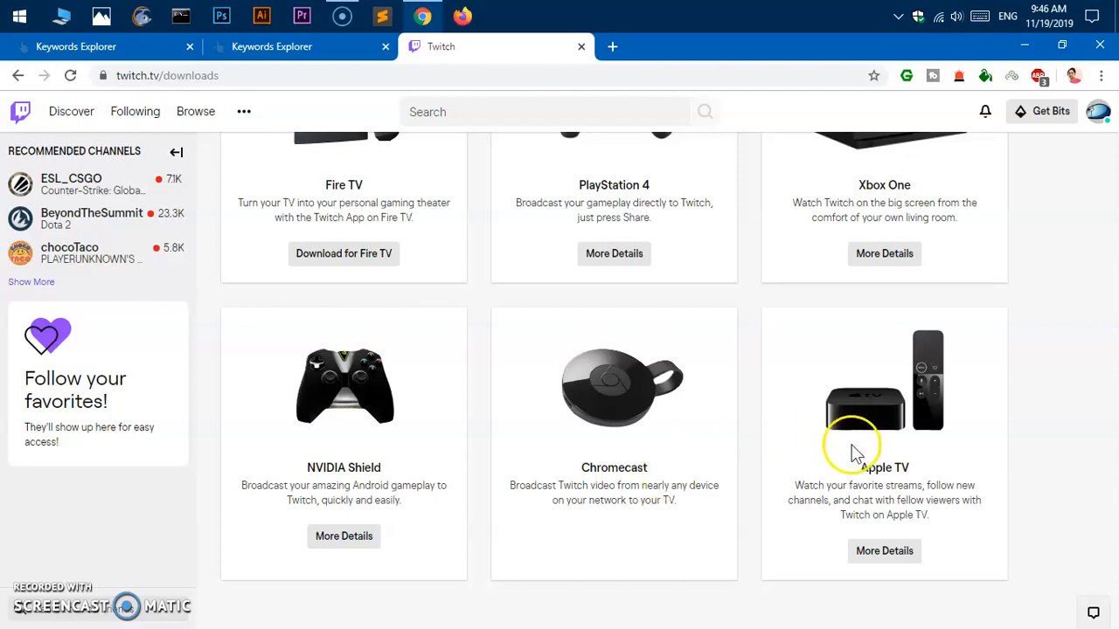
scroll(up, 3)
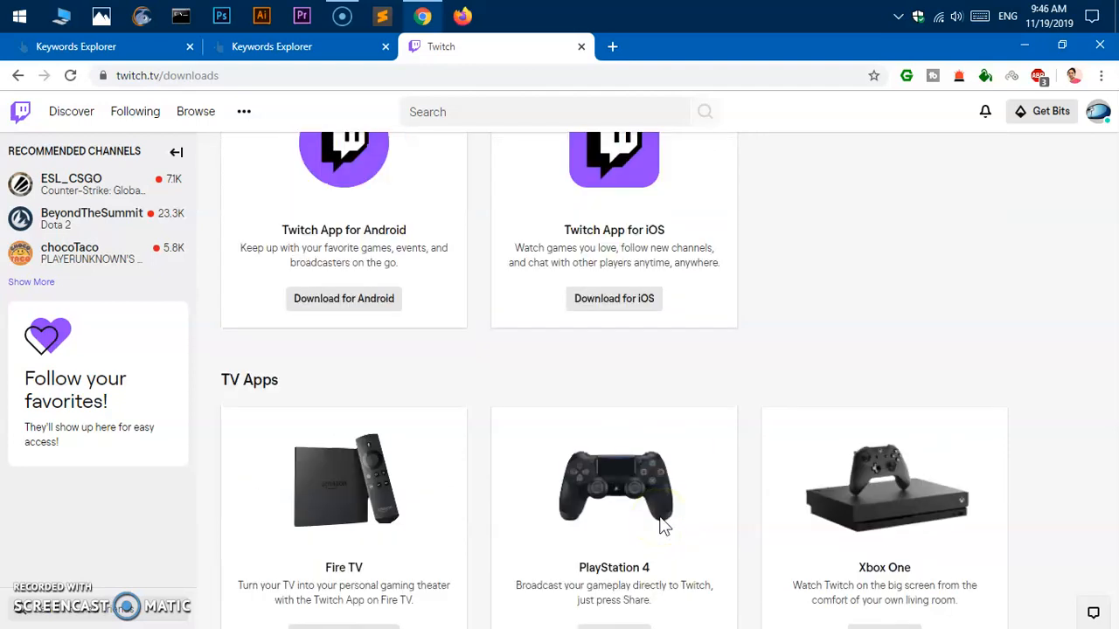
scroll(up, 3)
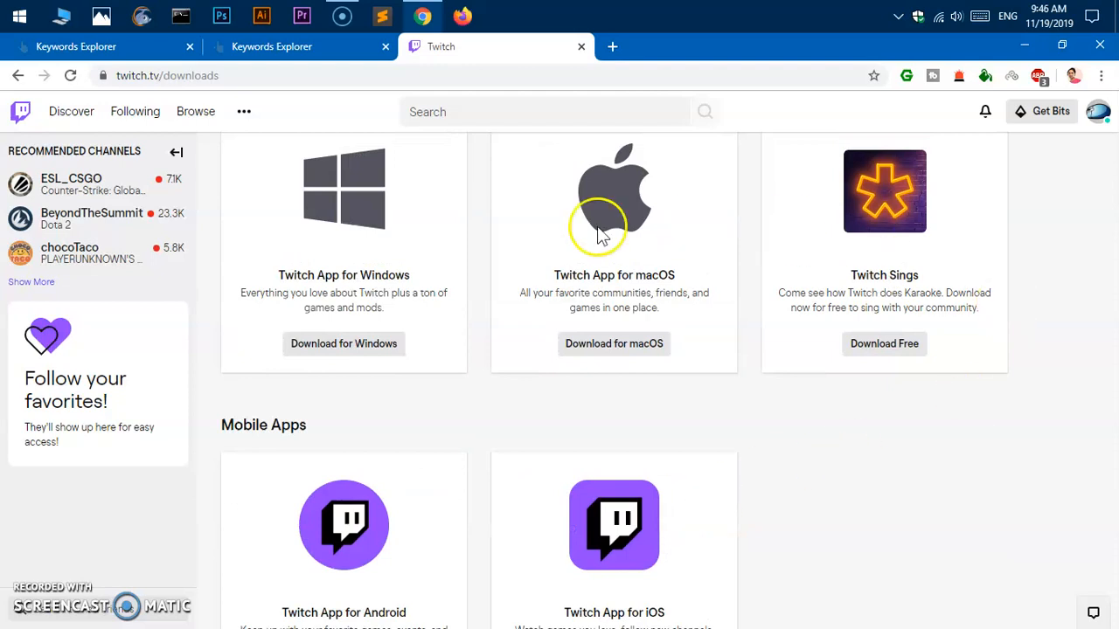
scroll(up, 3)
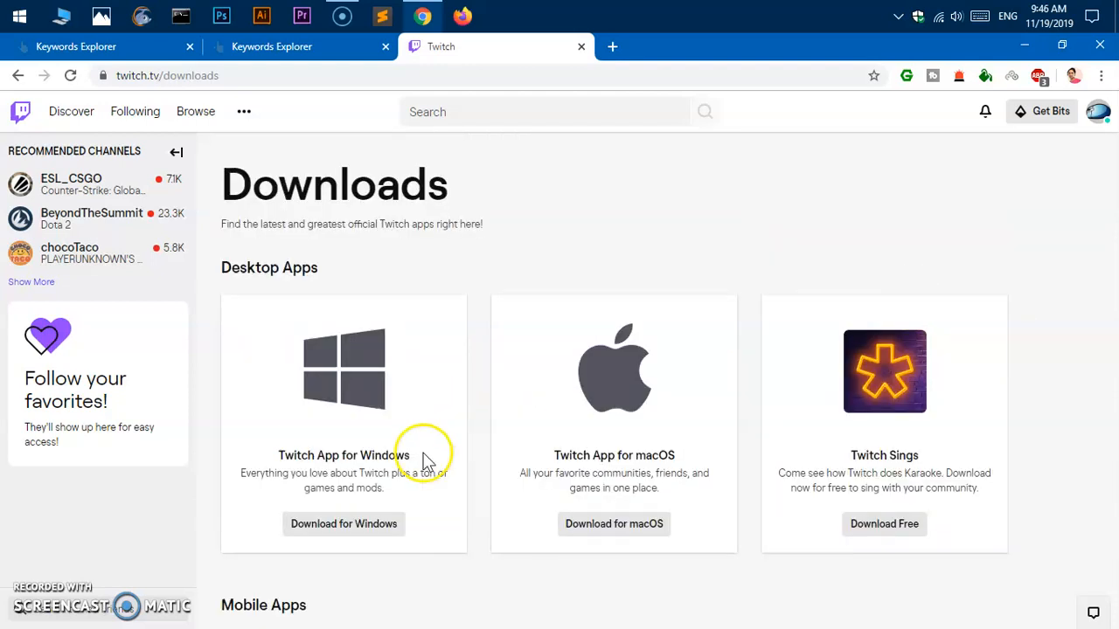
mouse_move(342, 524)
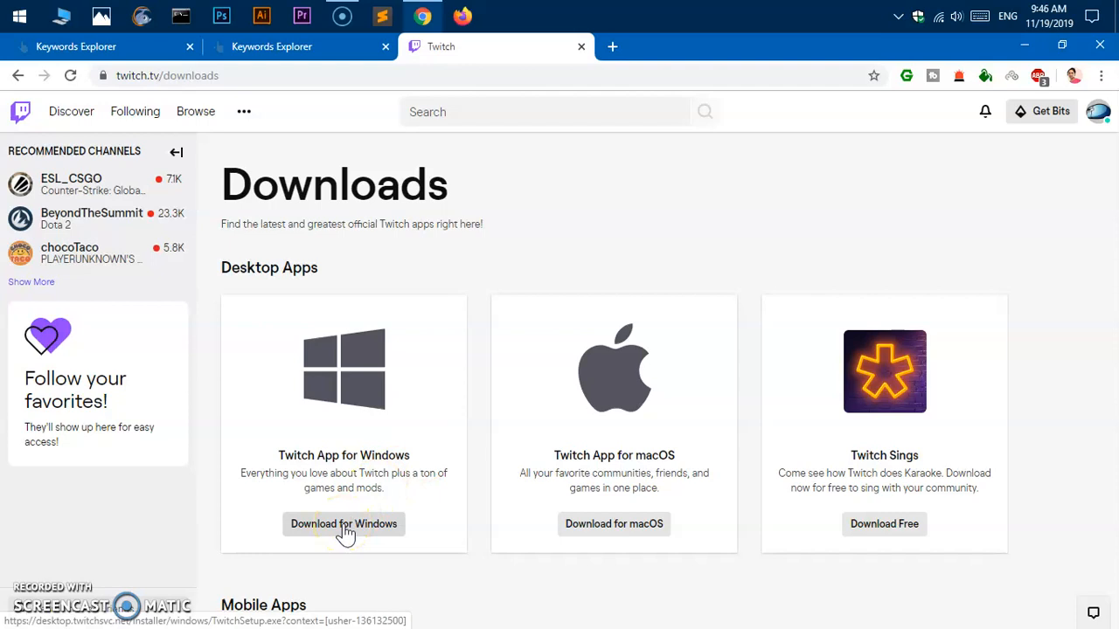
- Download the Twitch App for Windows installer and save it to the Desktop
click(343, 525)
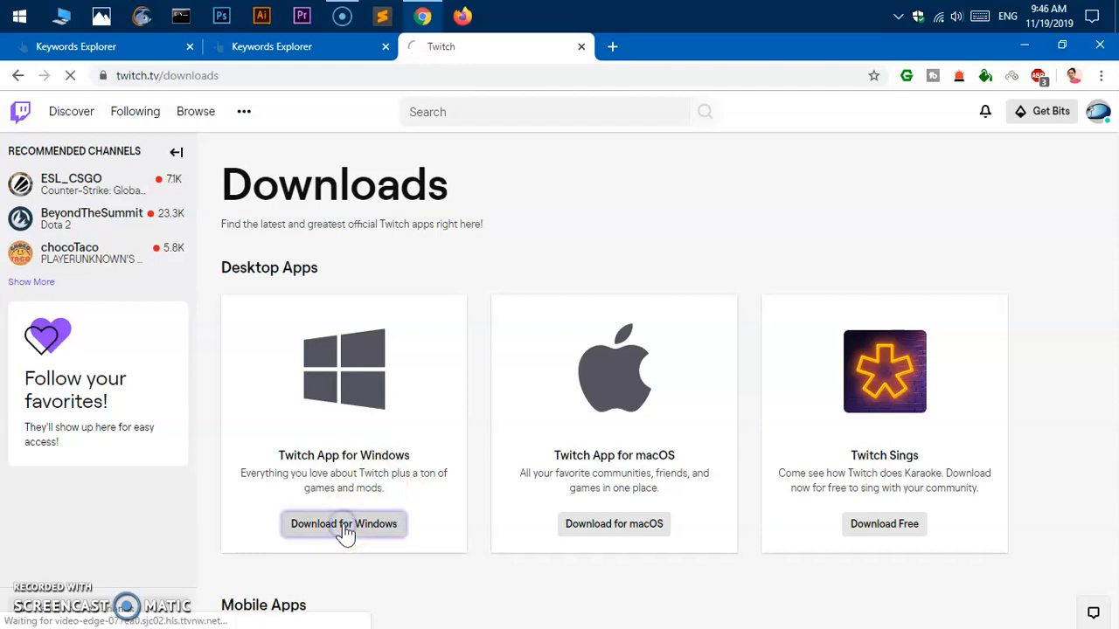
click(343, 525)
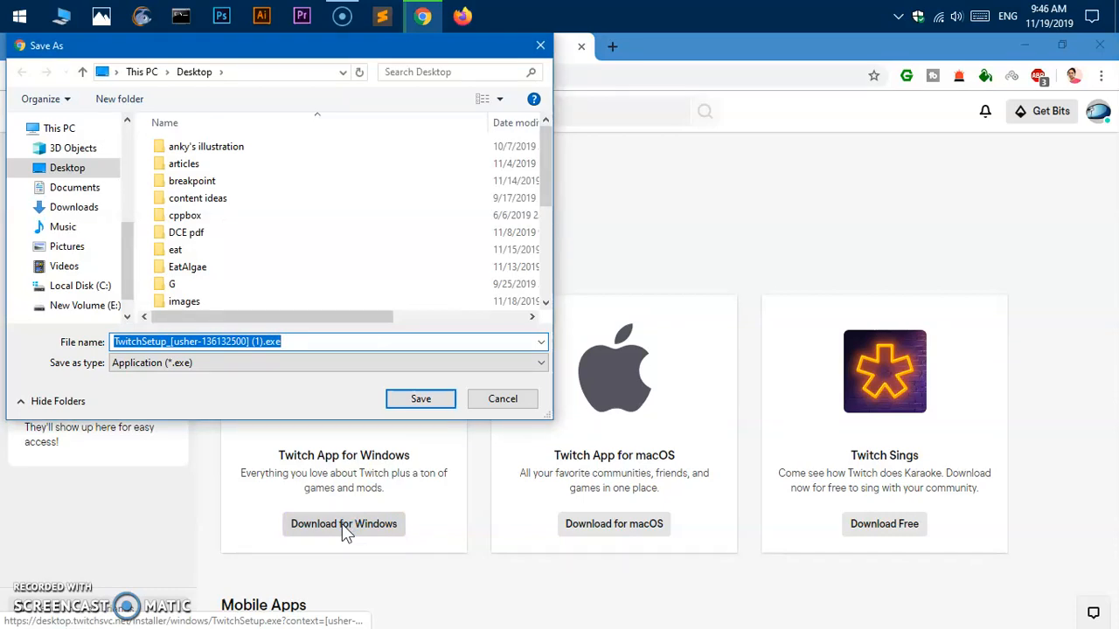
mouse_move(616, 354)
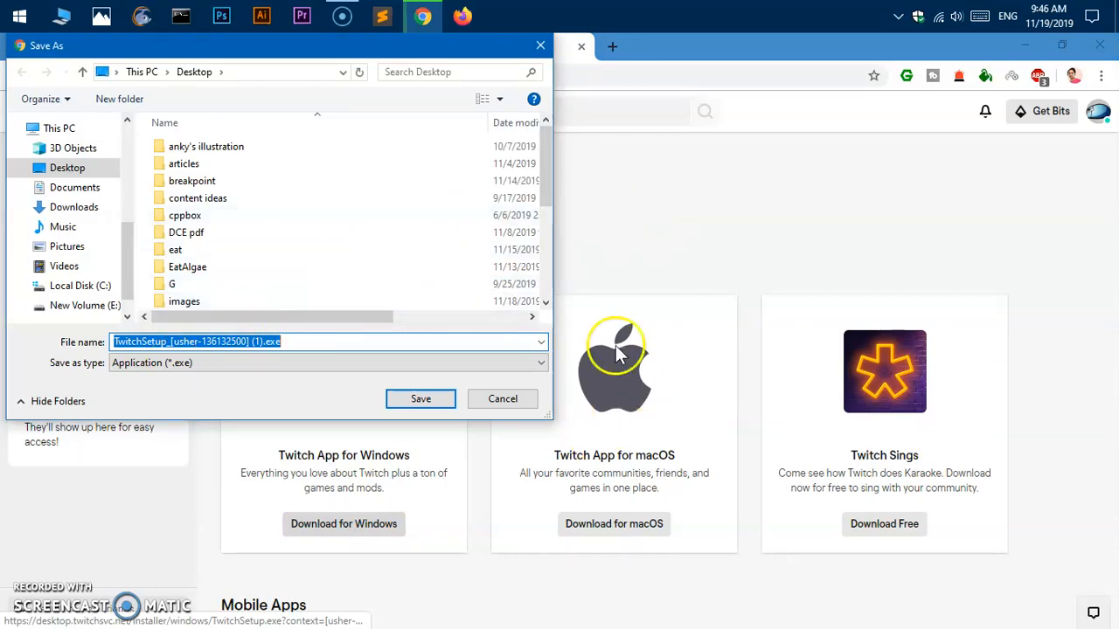
mouse_move(224, 84)
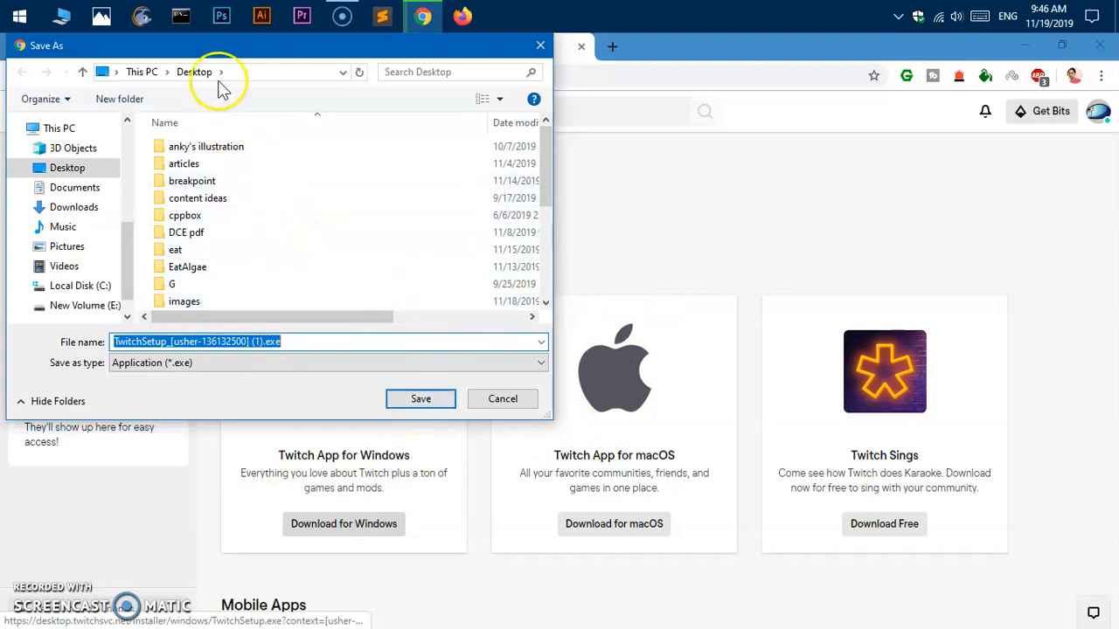
mouse_move(318, 362)
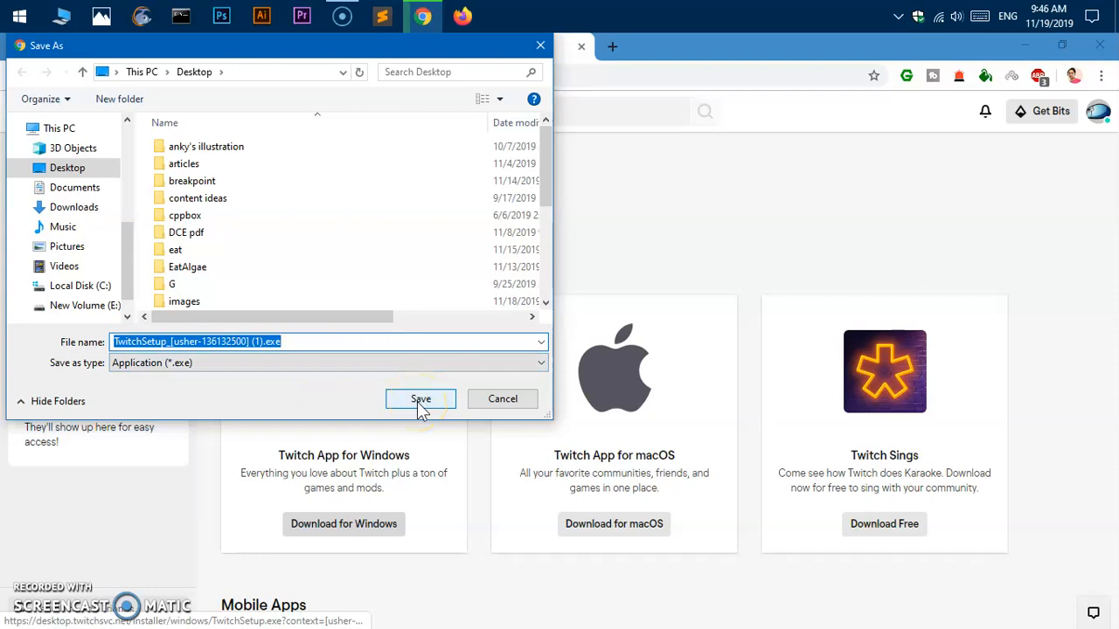
click(420, 399)
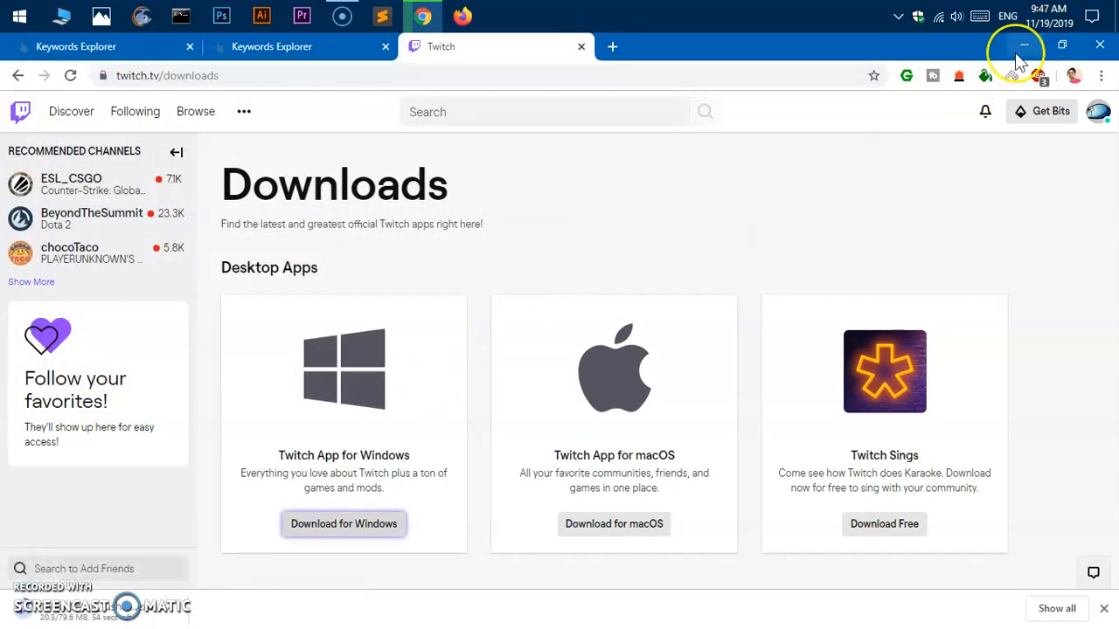
mouse_move(1024, 45)
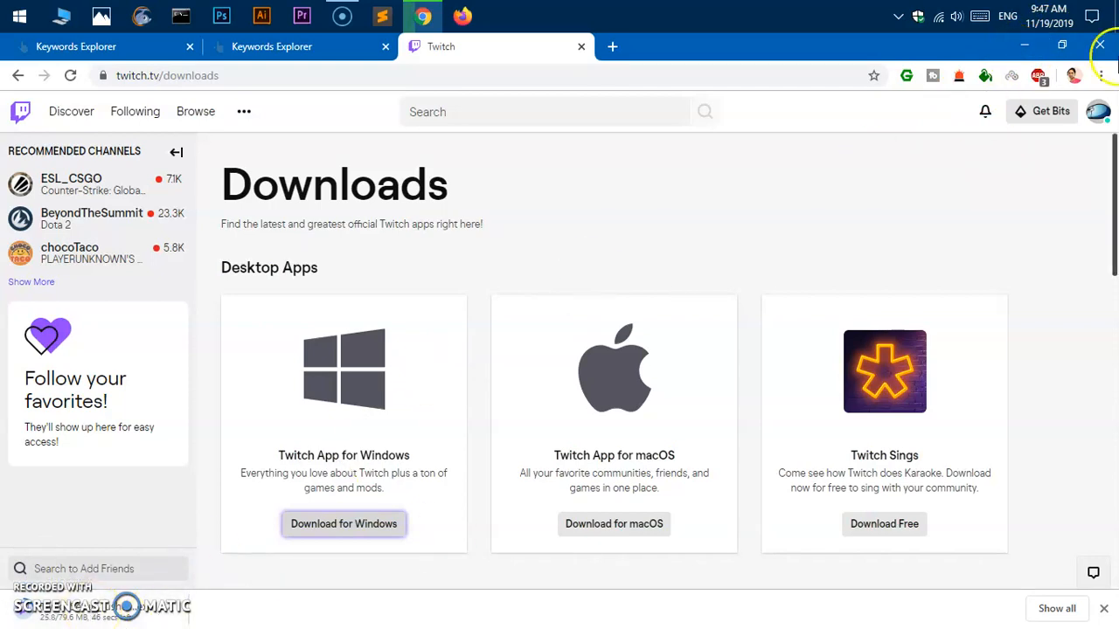
mouse_move(1024, 46)
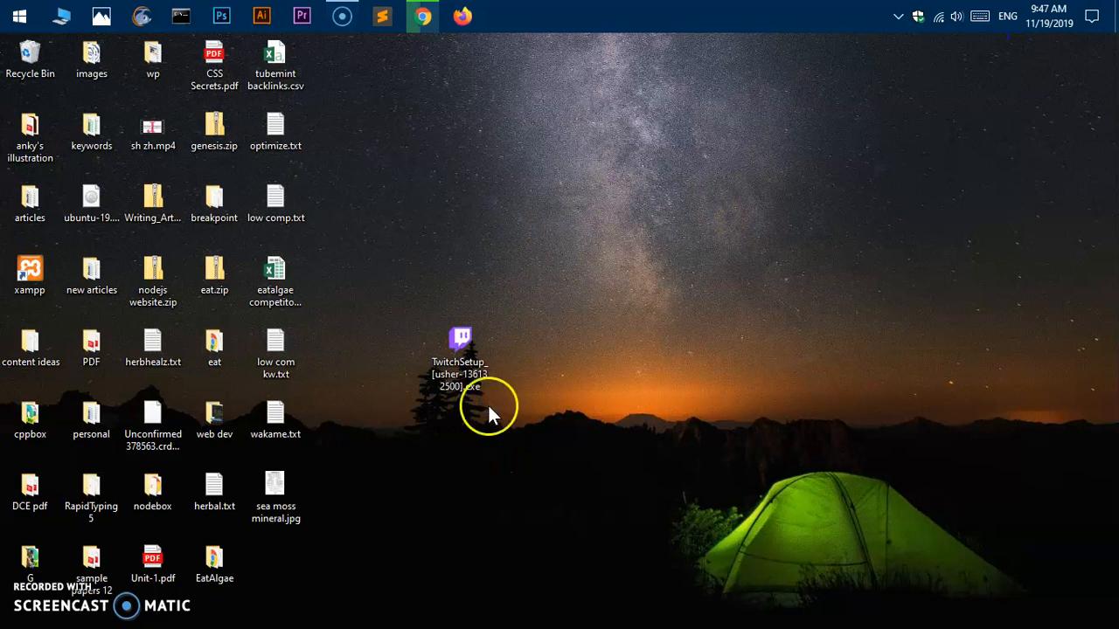
- Select the TwitchSetup file on the desktop and bring up its context menu
click(460, 358)
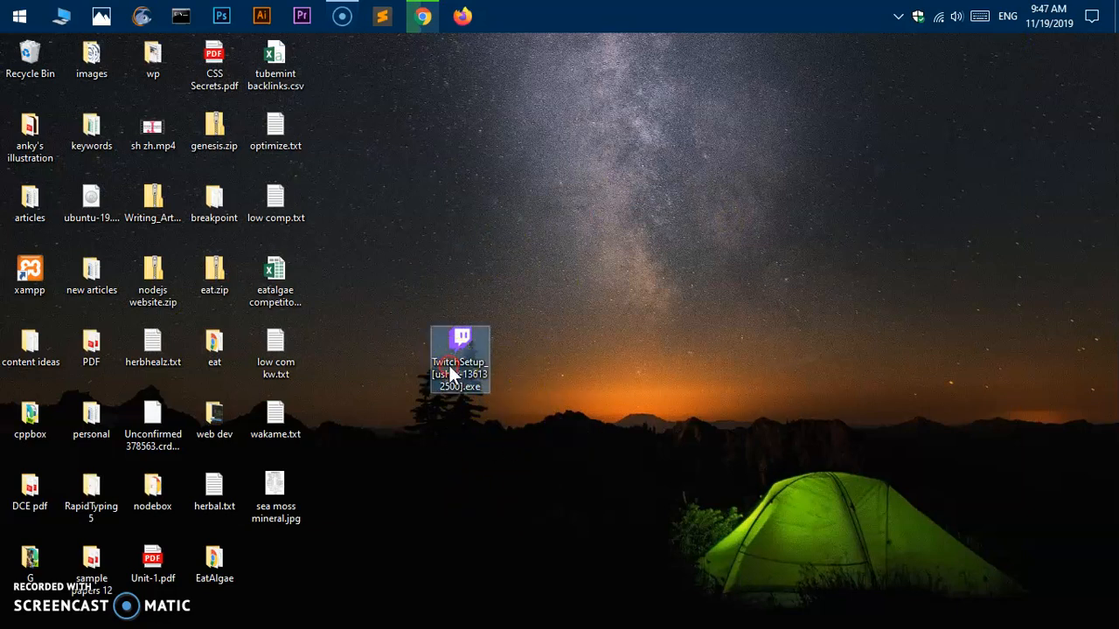
right_click(458, 360)
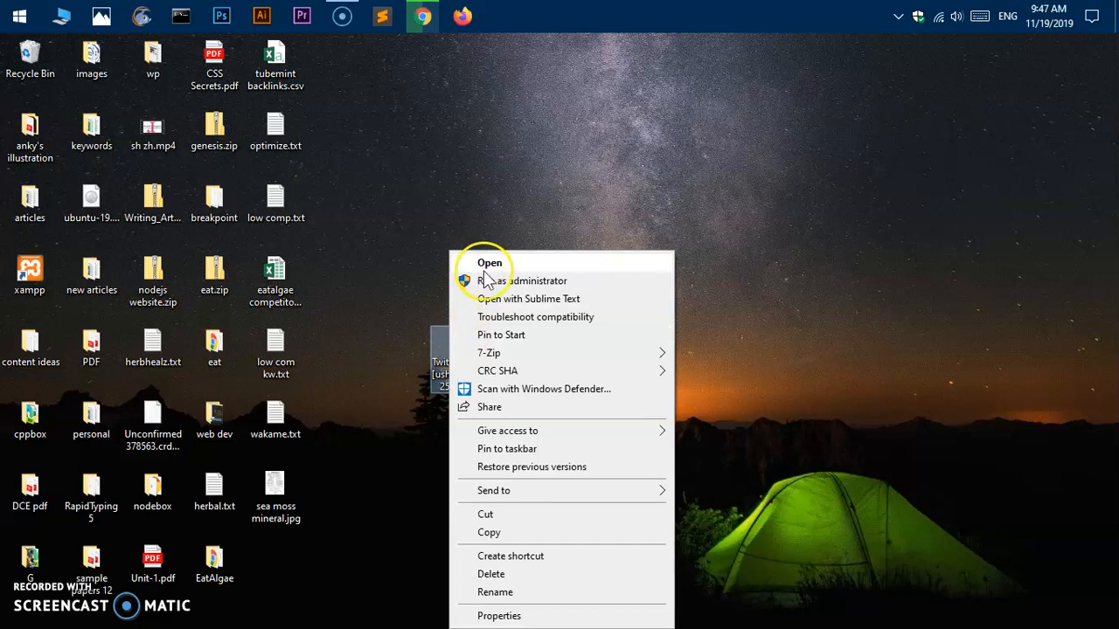
mouse_move(601, 175)
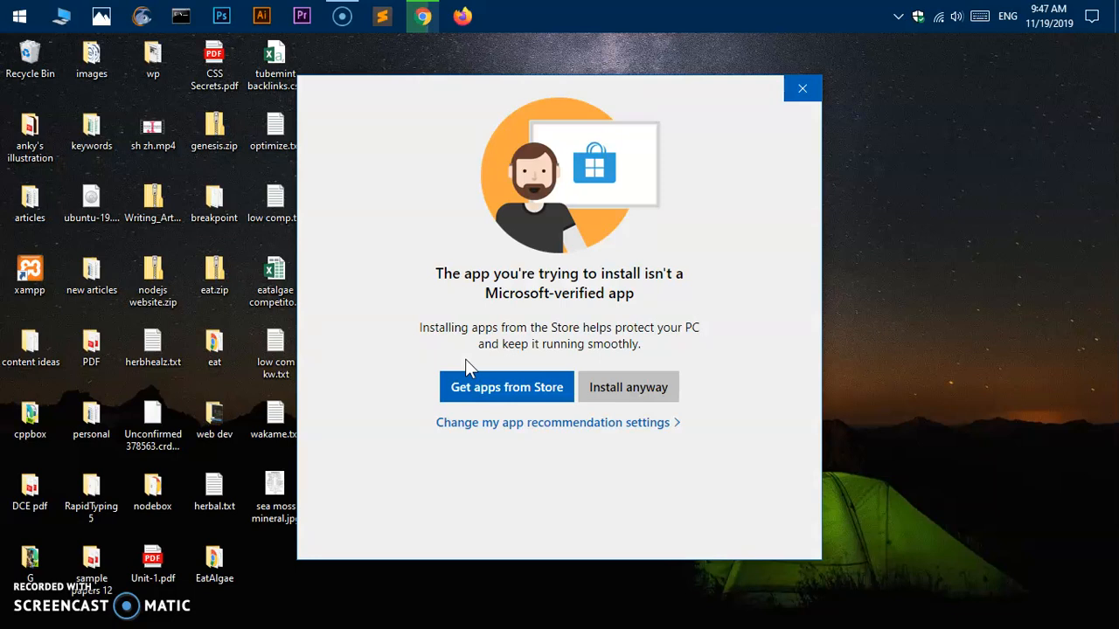
mouse_move(733, 21)
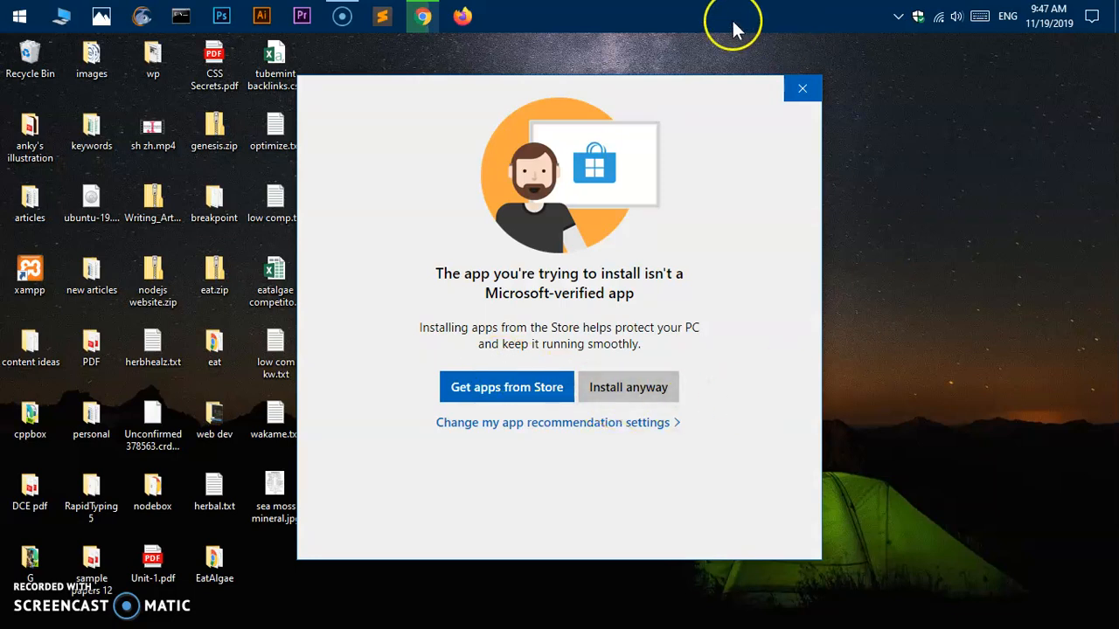
mouse_move(699, 419)
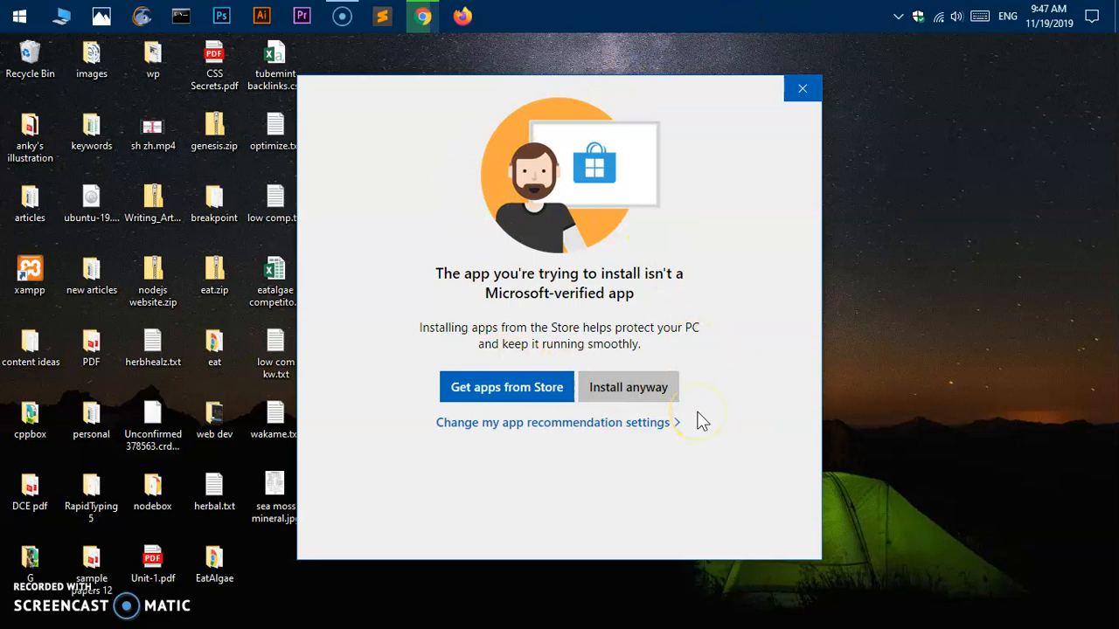
mouse_move(486, 294)
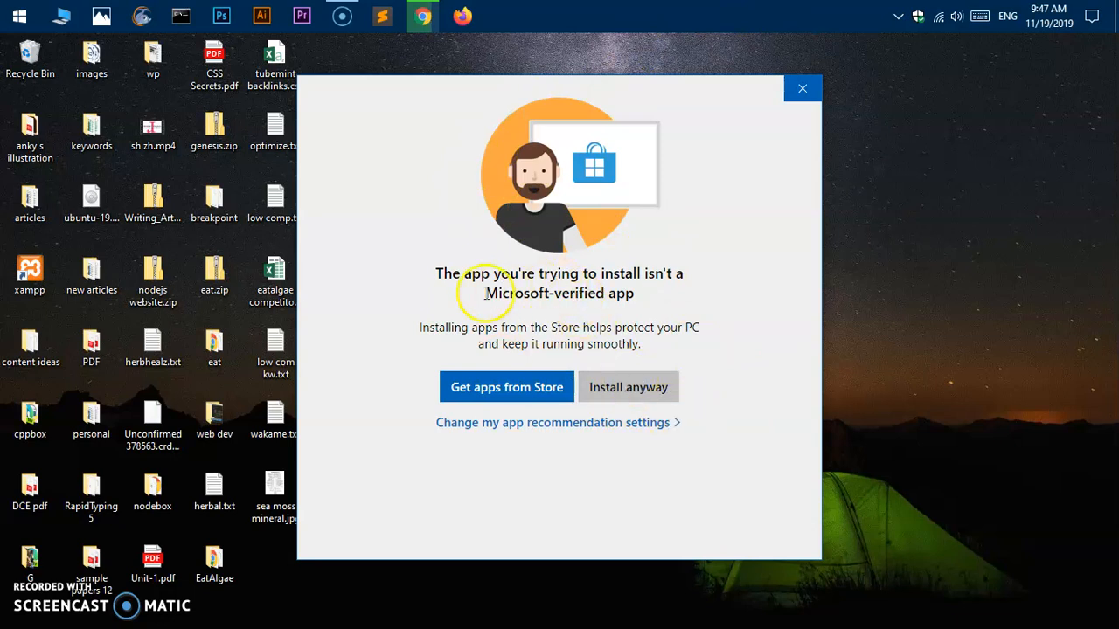
mouse_move(607, 318)
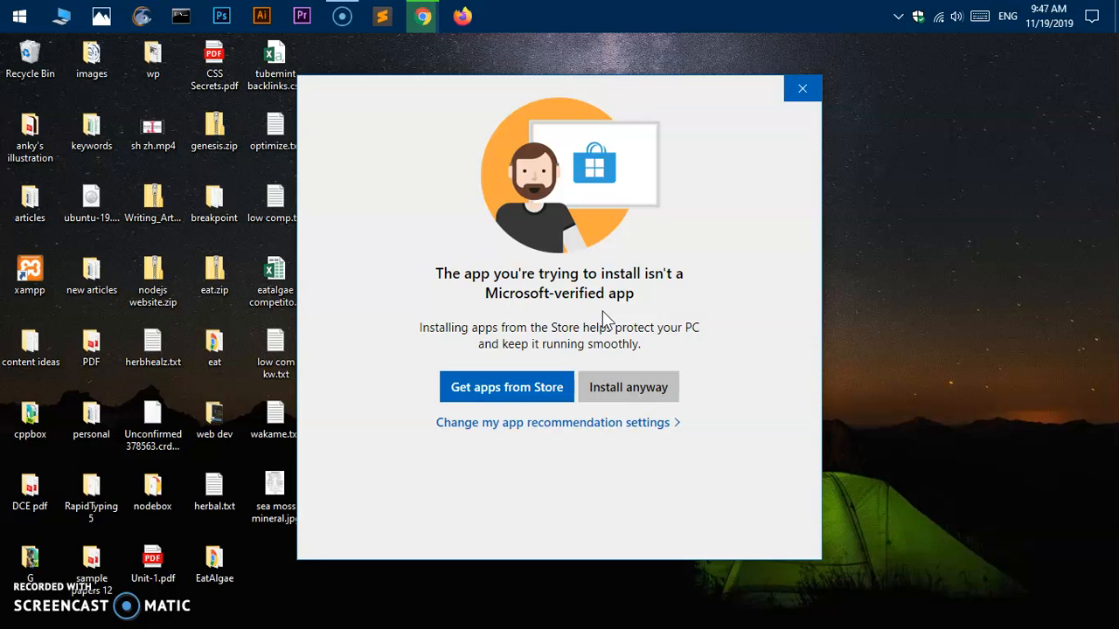
mouse_move(626, 393)
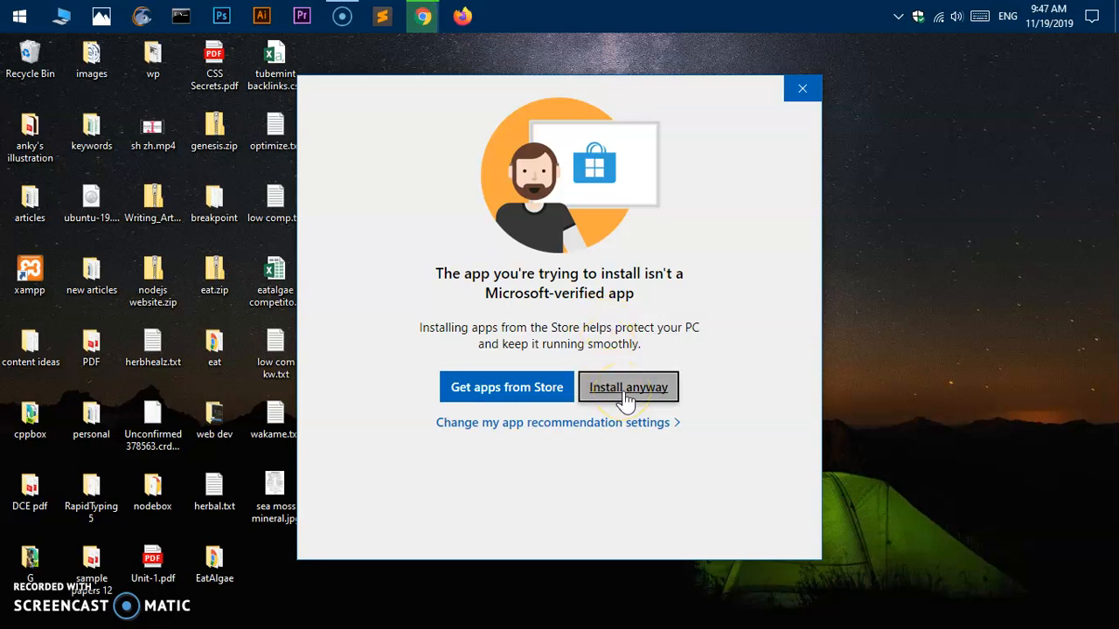
mouse_move(762, 350)
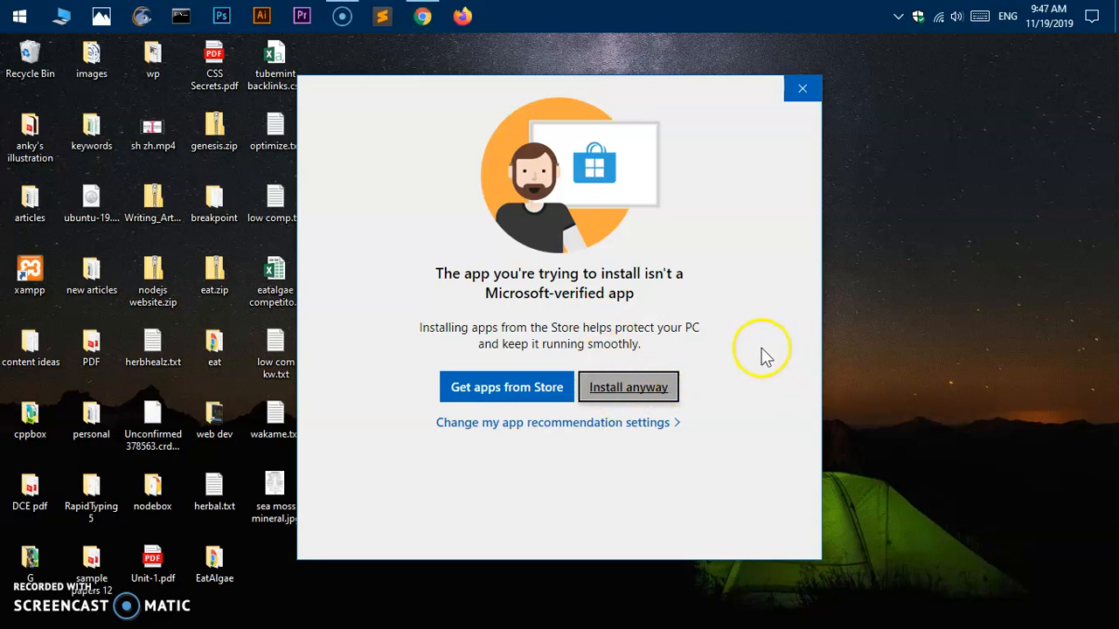
mouse_move(708, 357)
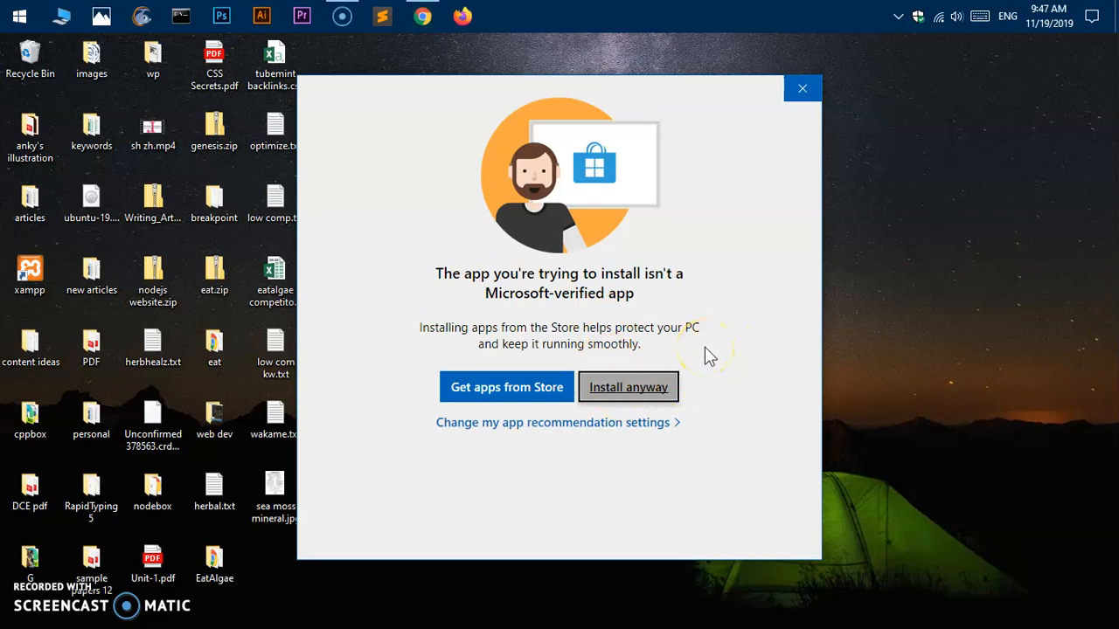
mouse_move(629, 399)
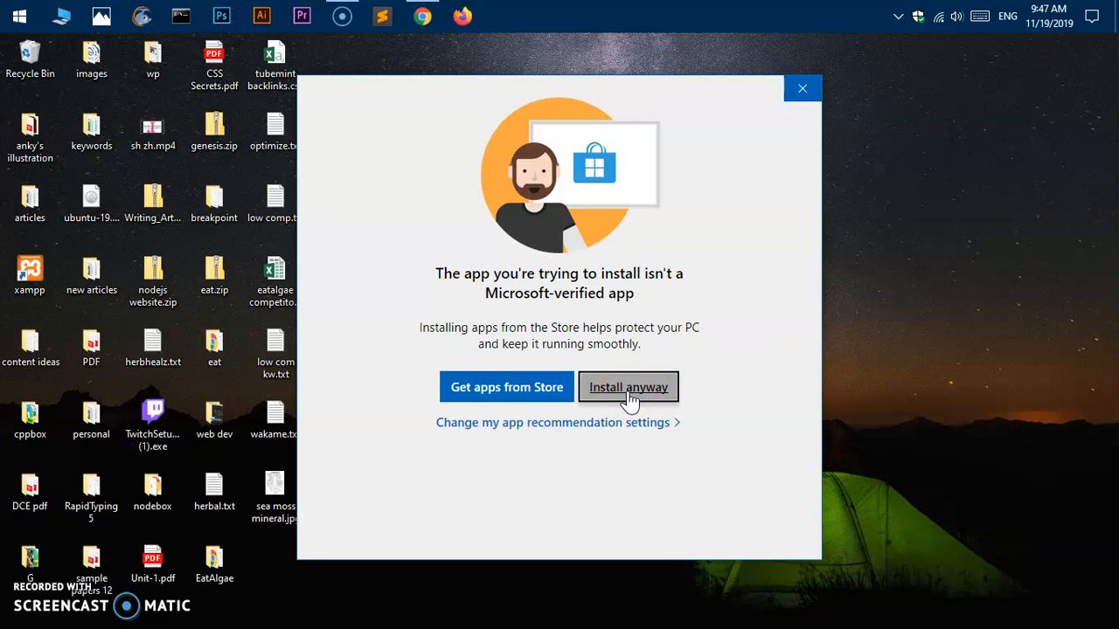
mouse_move(461, 241)
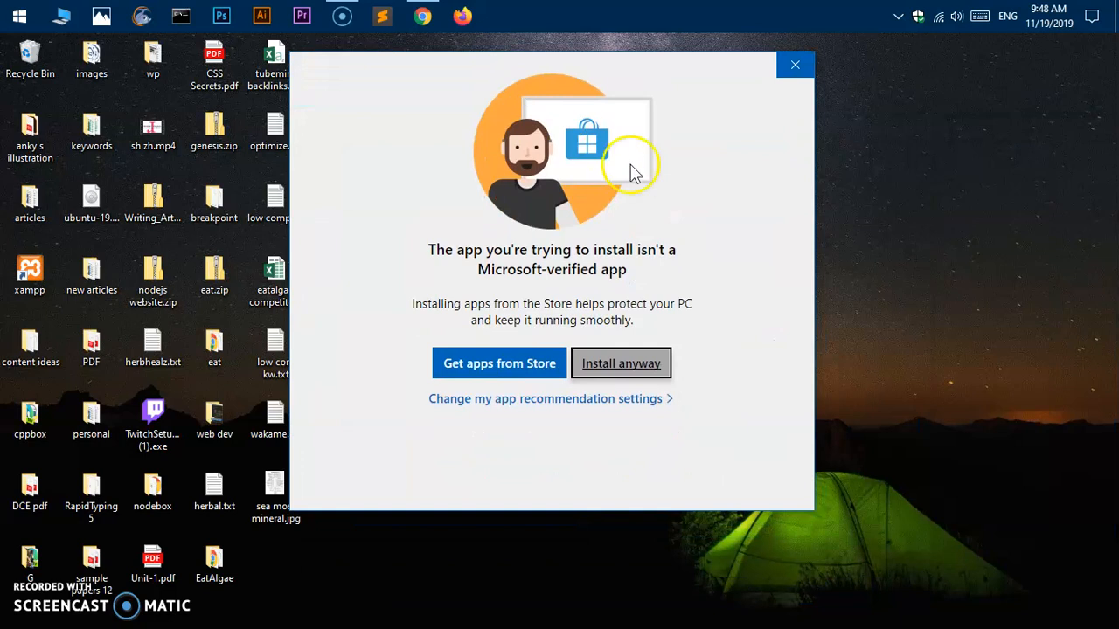
mouse_move(535, 418)
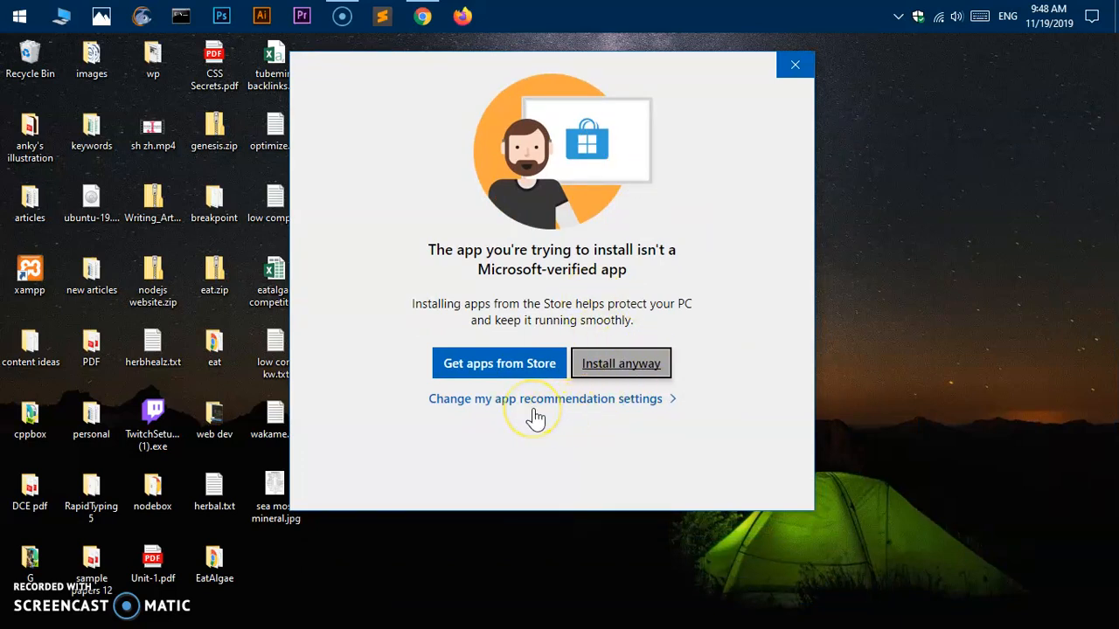
mouse_move(573, 409)
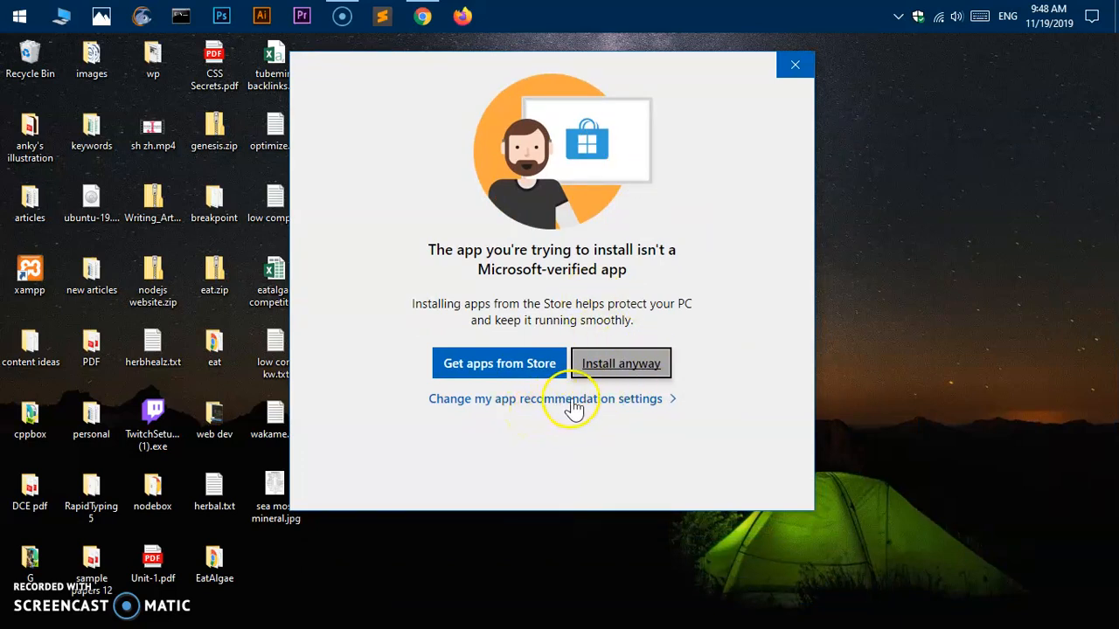
mouse_move(479, 411)
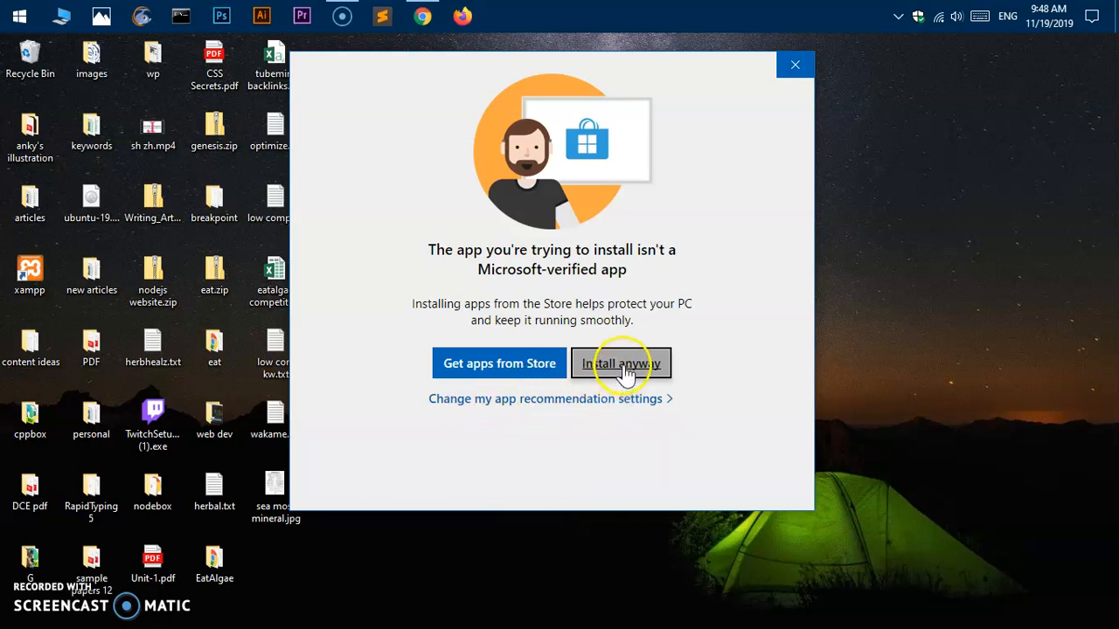
mouse_move(794, 65)
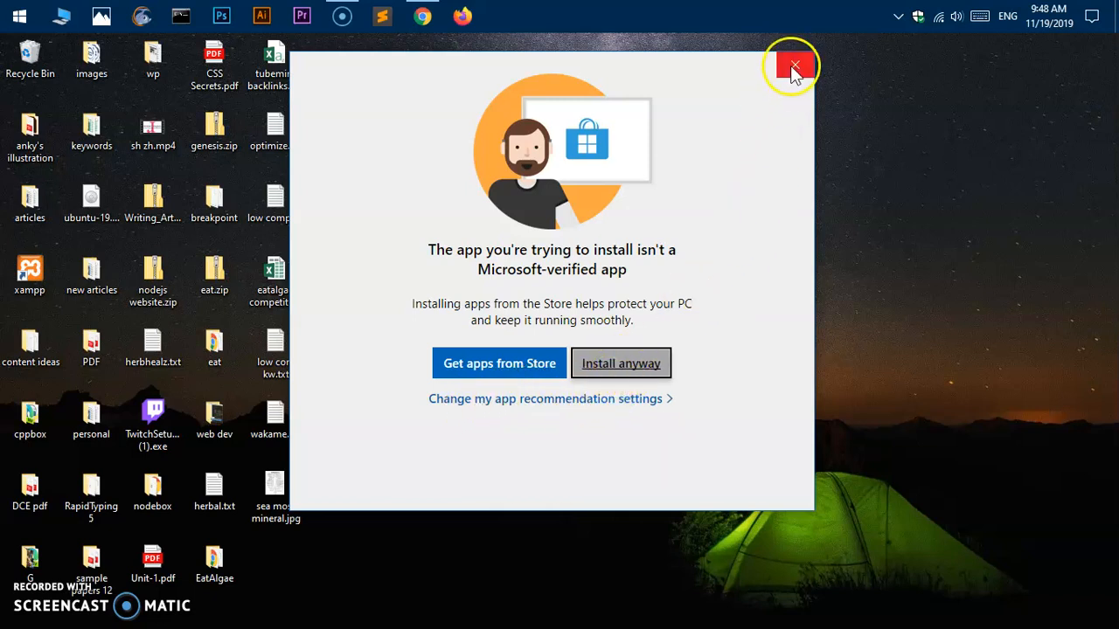
mouse_move(621, 362)
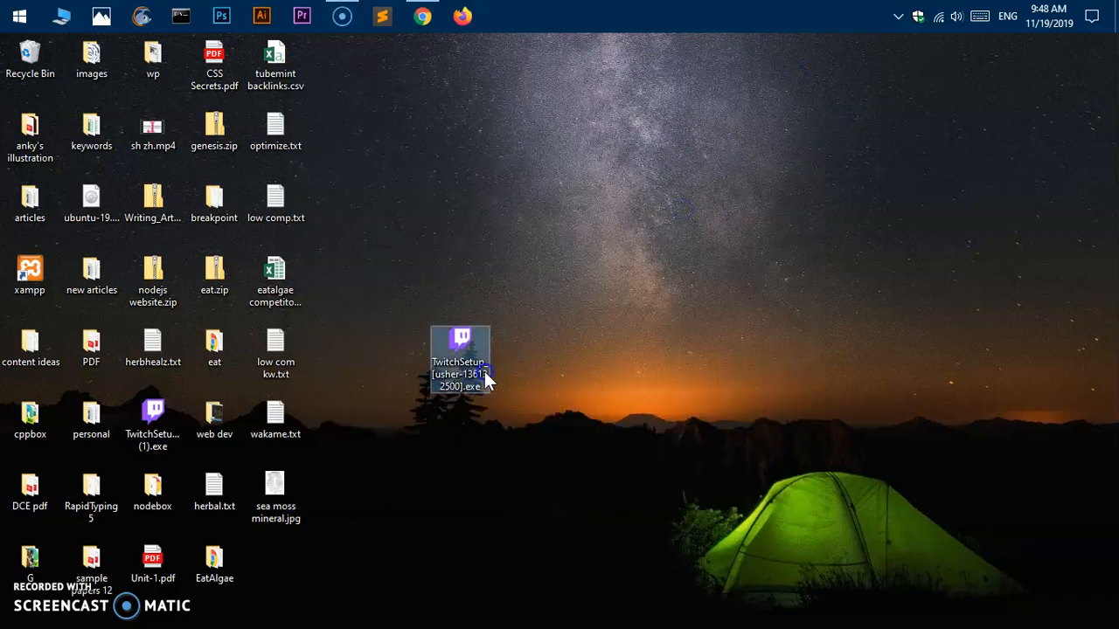
- Run TwitchSetup, allow the unverified app anyway, and install Twitch
double_click(462, 350)
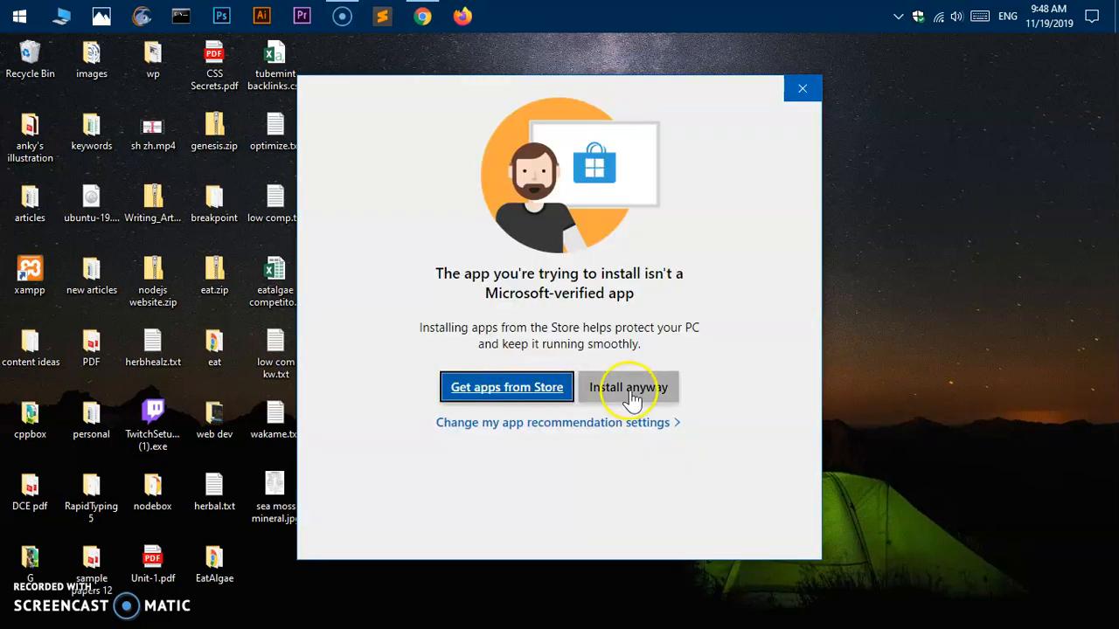
click(628, 388)
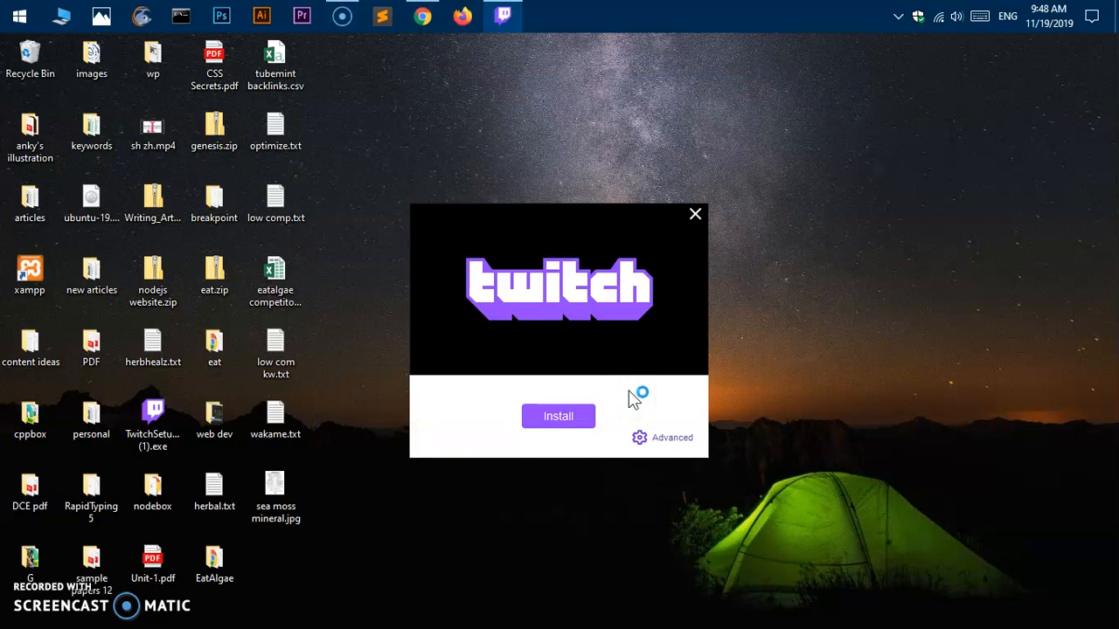
mouse_move(550, 361)
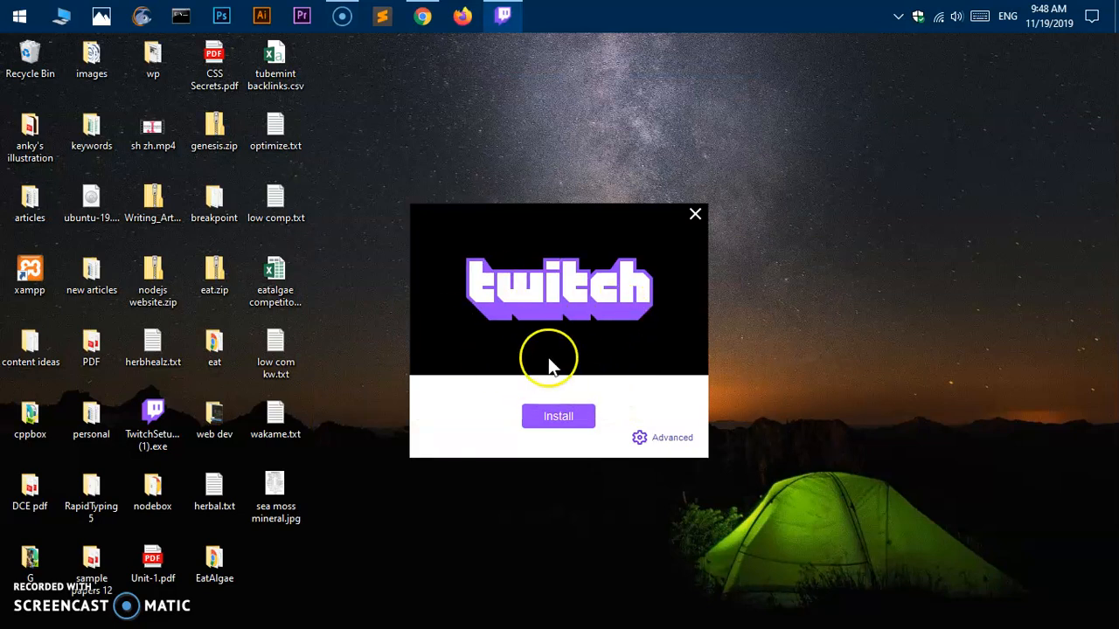
mouse_move(577, 378)
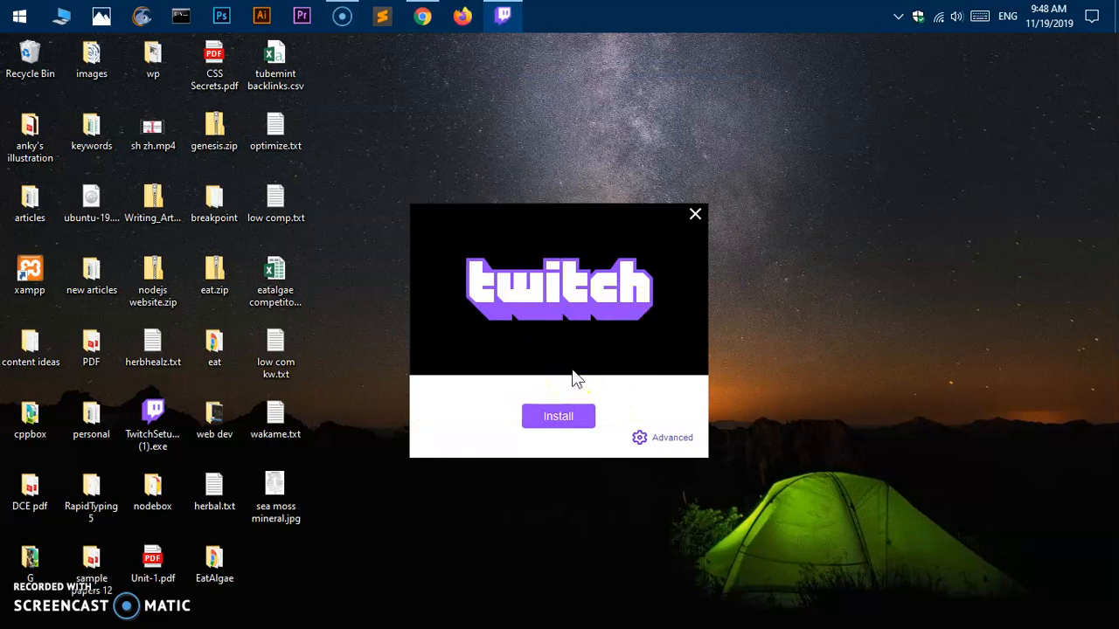
click(558, 416)
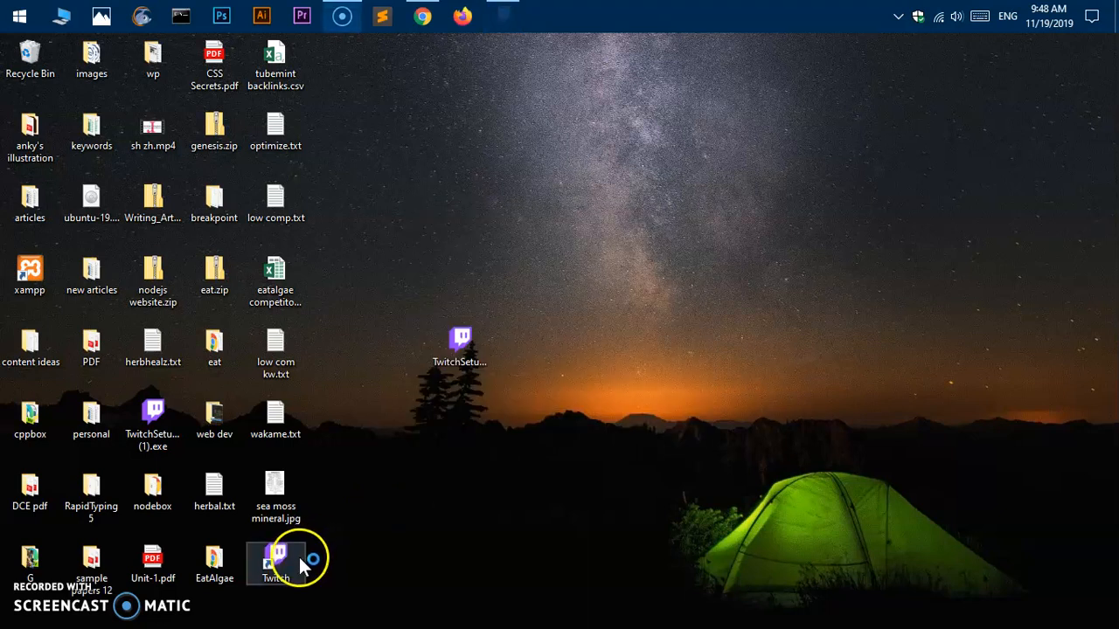
- Launch the Twitch app from its new desktop shortcut and let it validate files
double_click(277, 563)
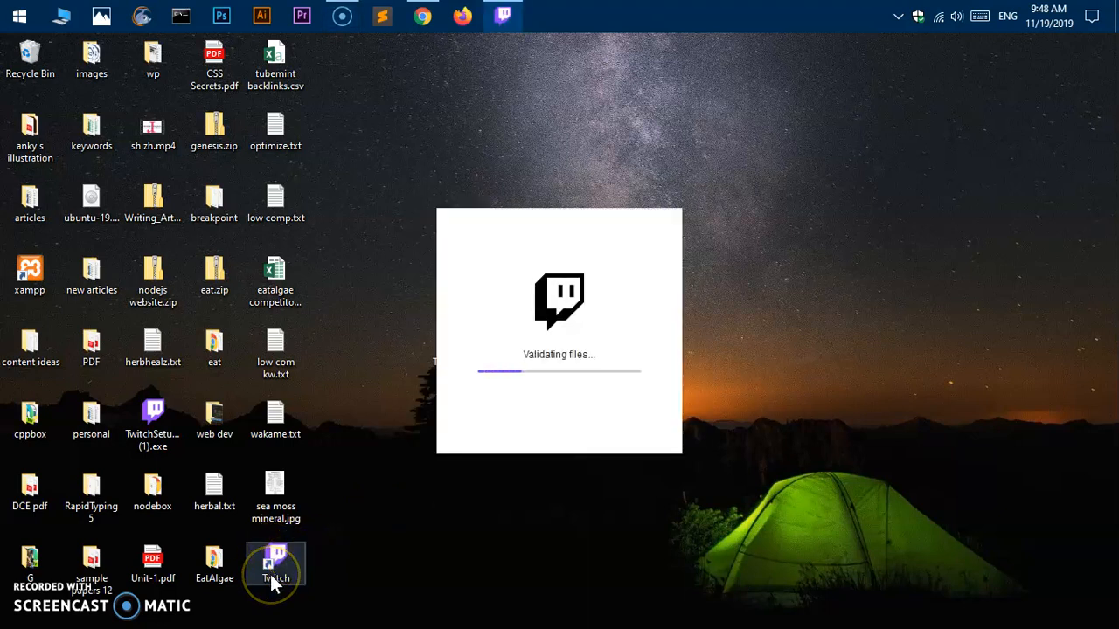
mouse_move(341, 441)
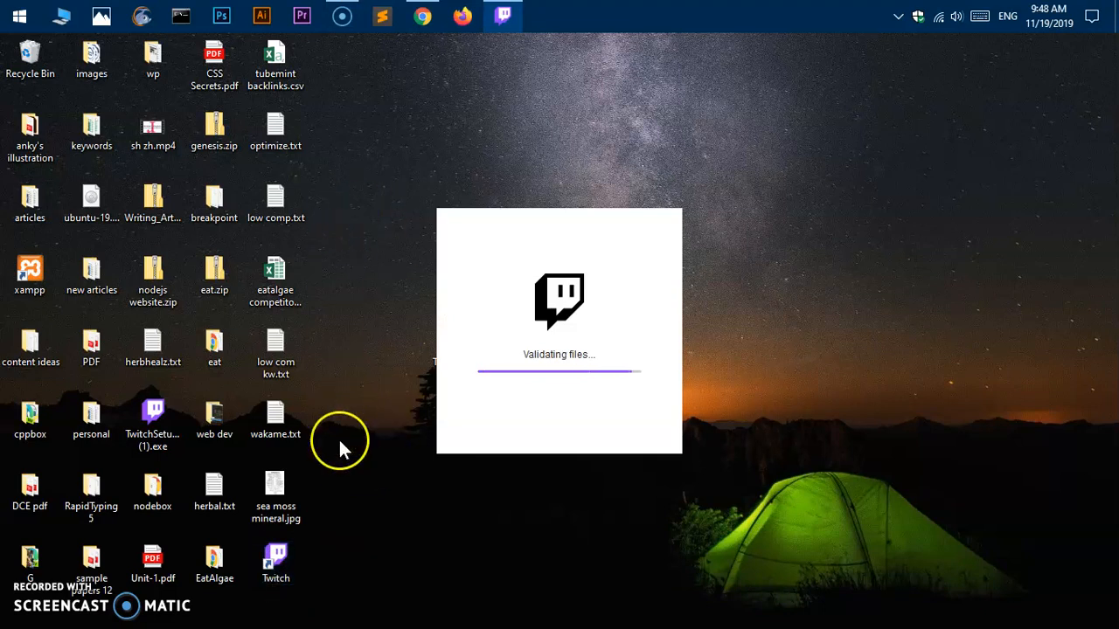
mouse_move(558, 16)
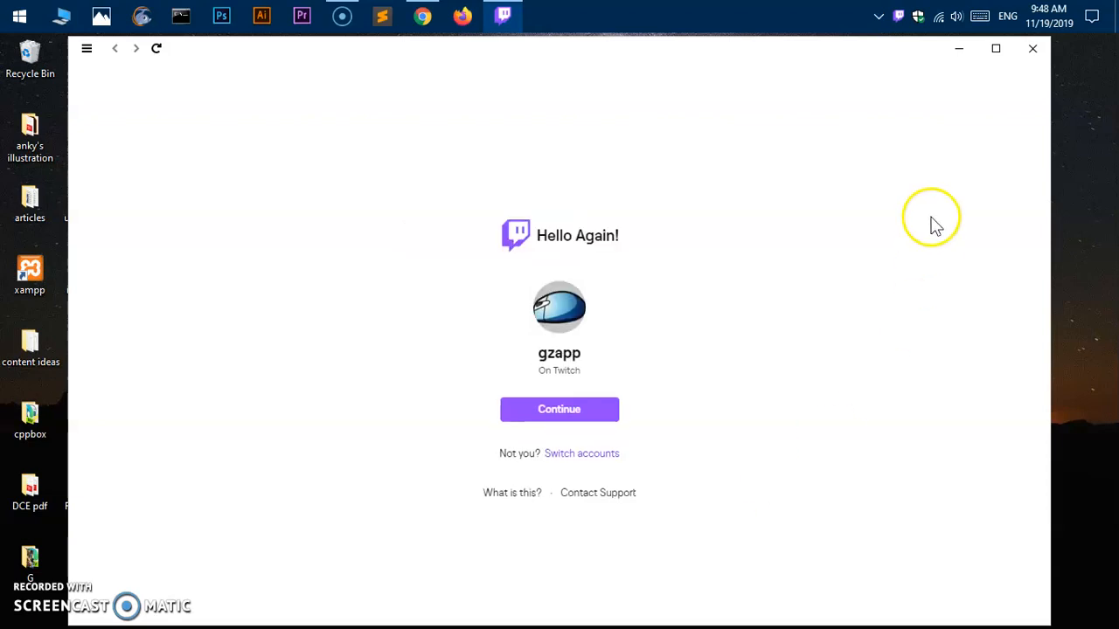
mouse_move(661, 35)
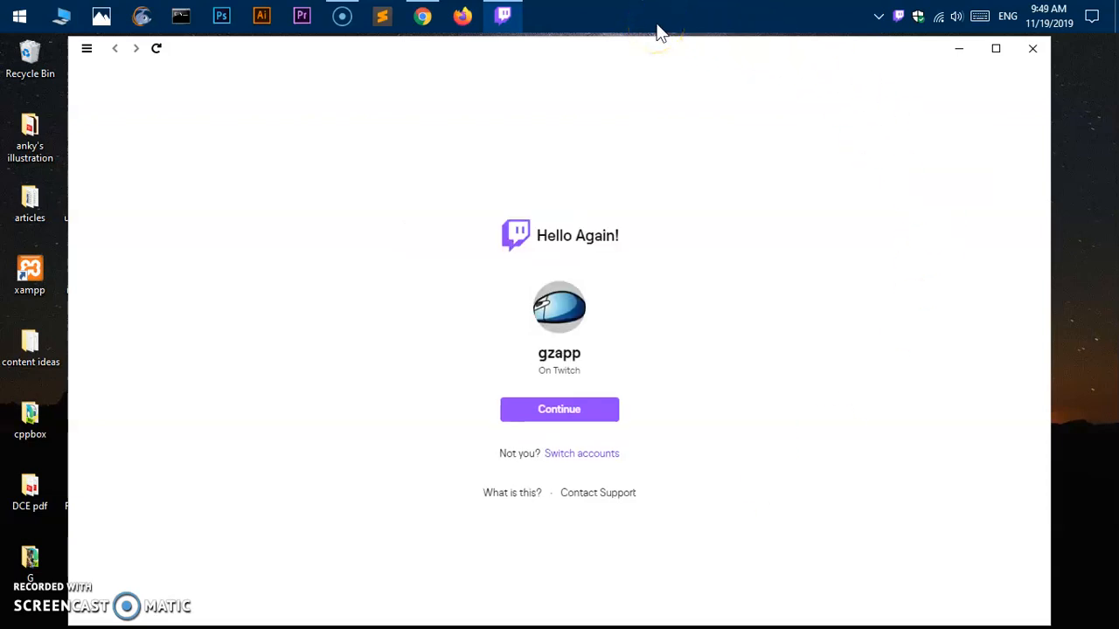
click(423, 16)
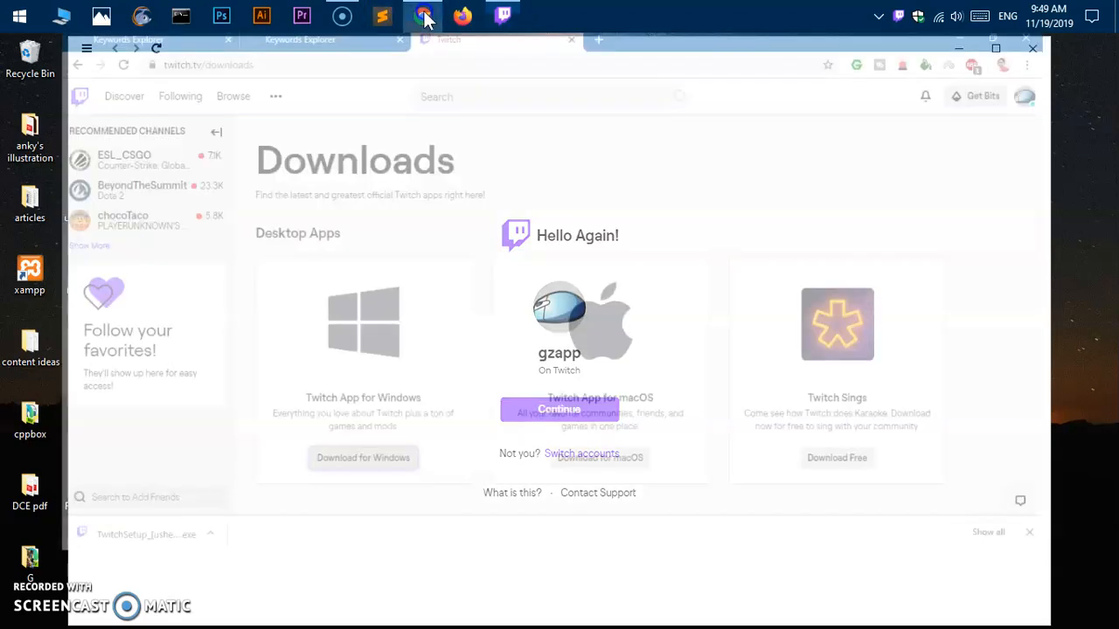
click(995, 49)
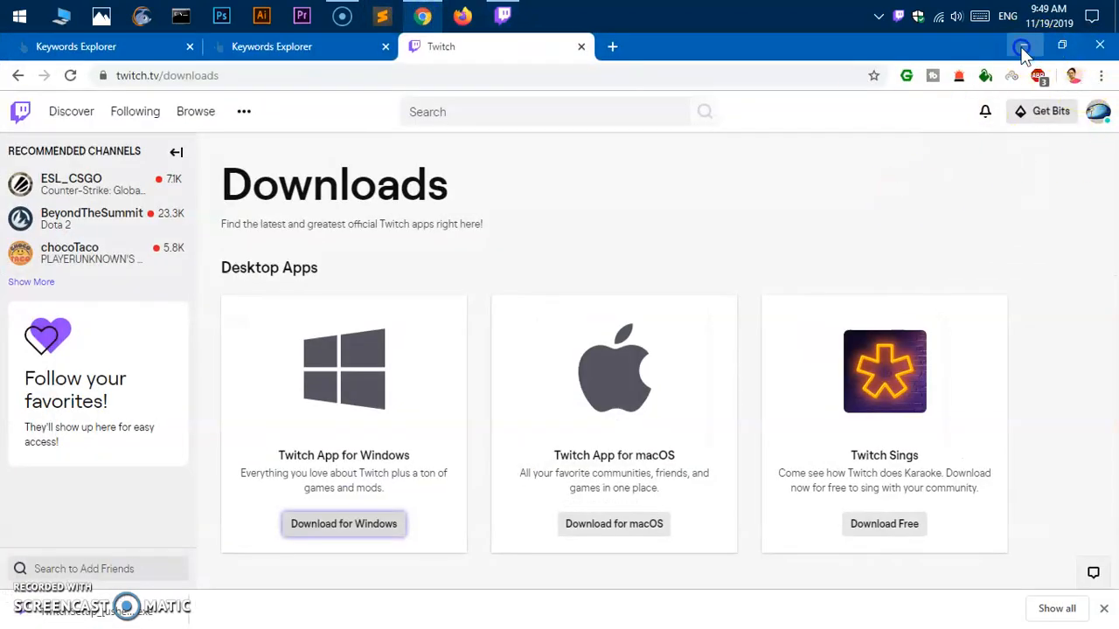
click(503, 15)
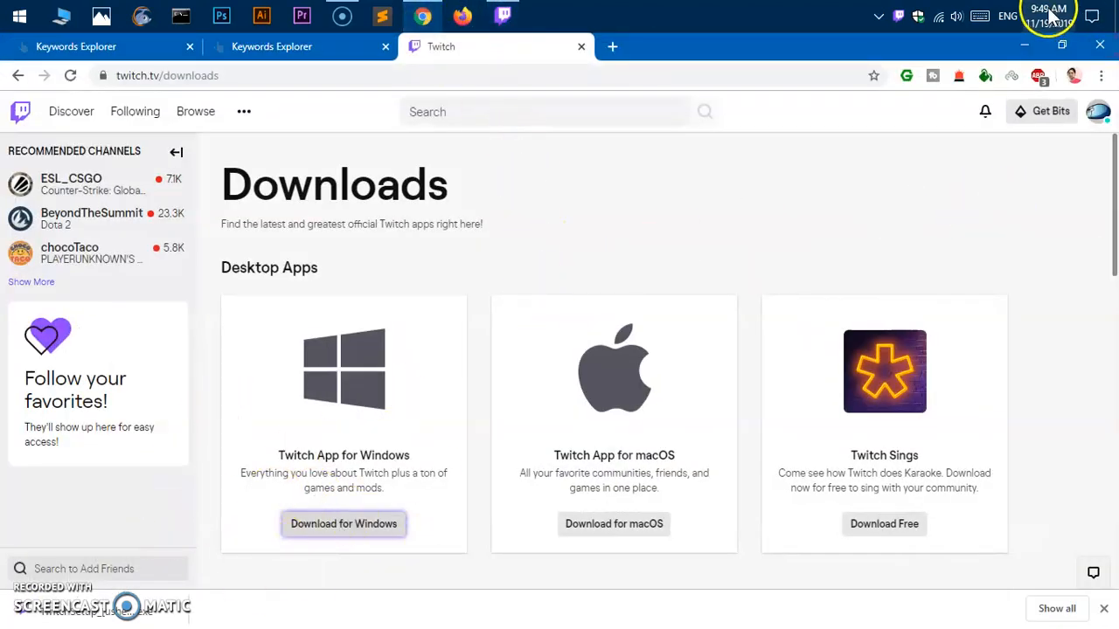
click(342, 524)
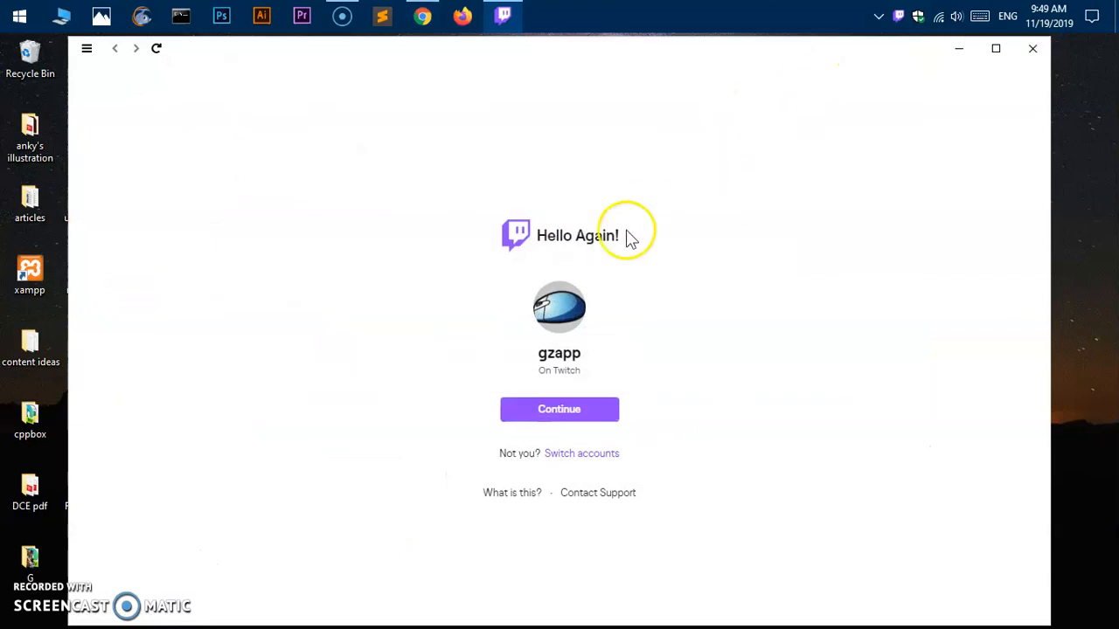
mouse_move(584, 472)
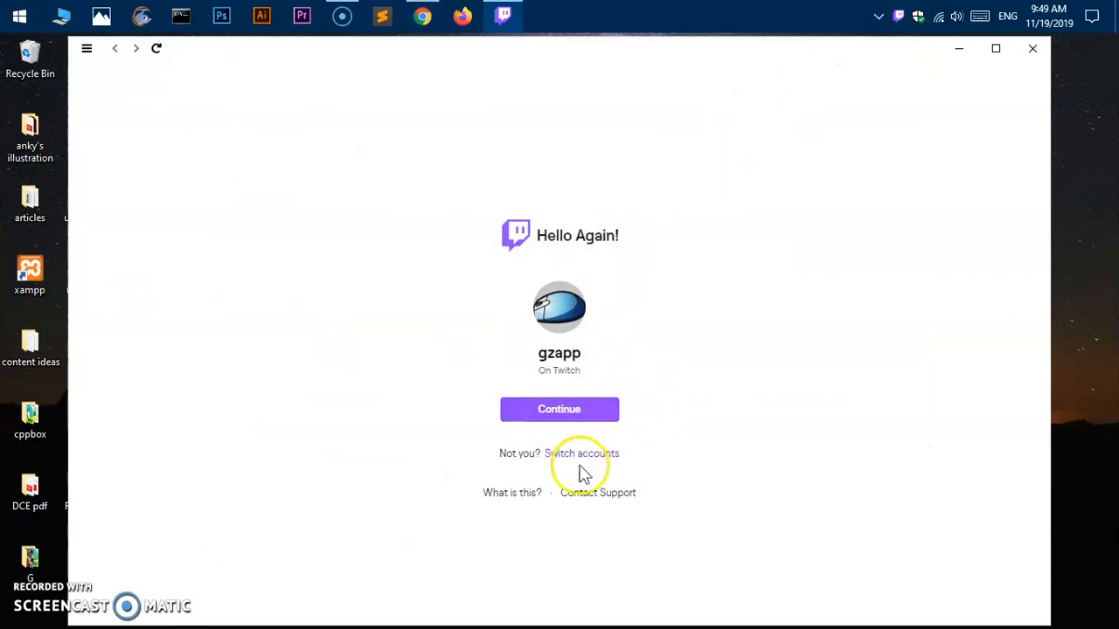
mouse_move(591, 464)
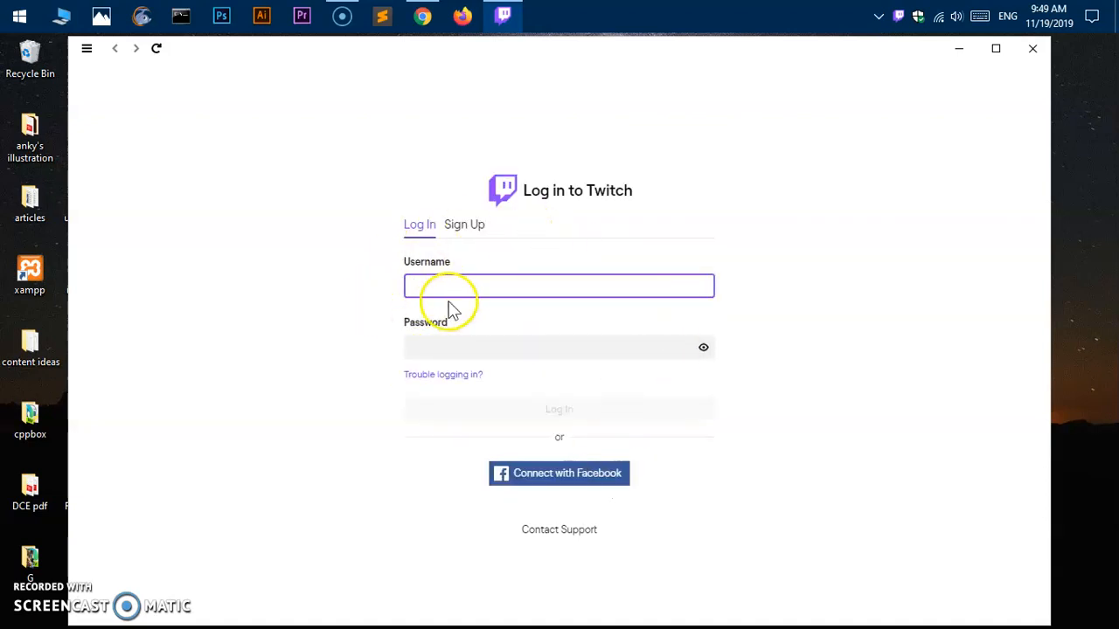
mouse_move(129, 26)
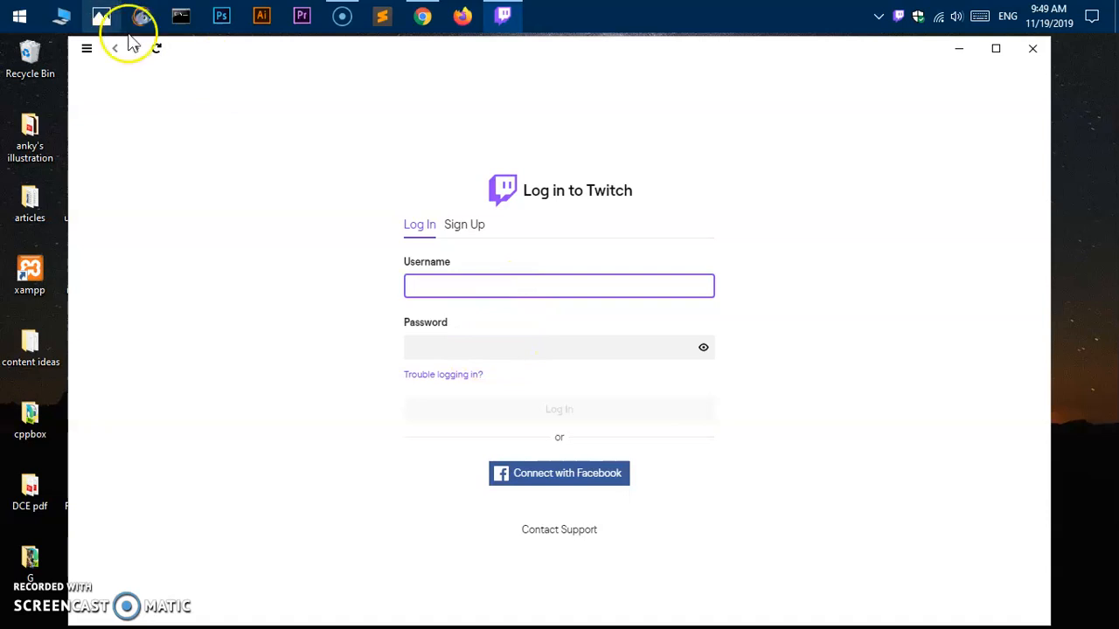
- Reload to the Hello Again screen and continue signing in as the remembered account gzapp
click(156, 49)
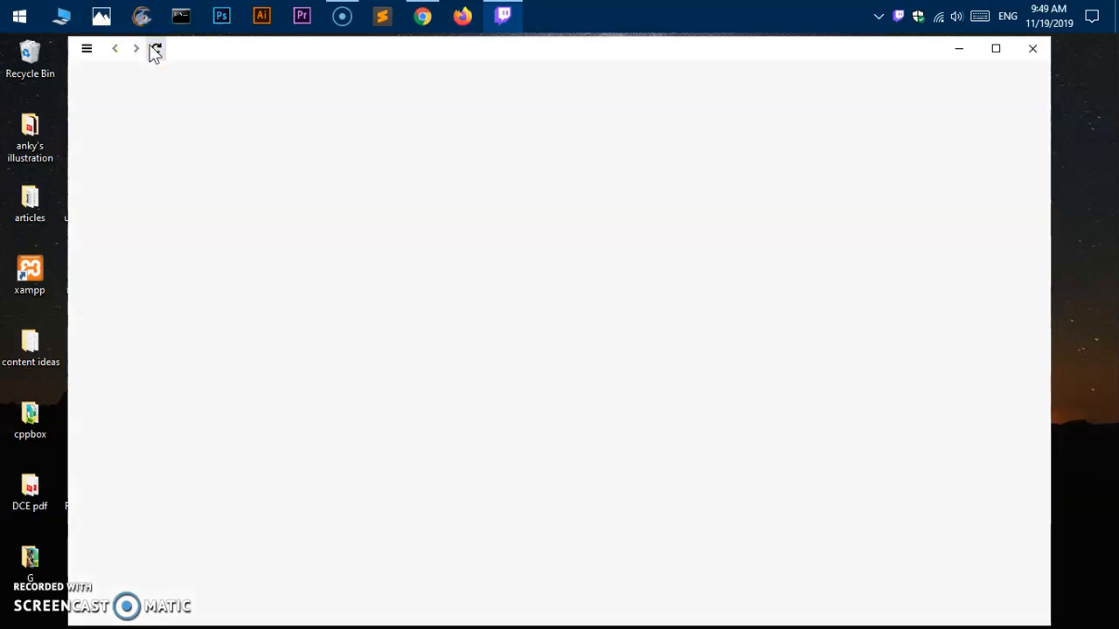
click(155, 49)
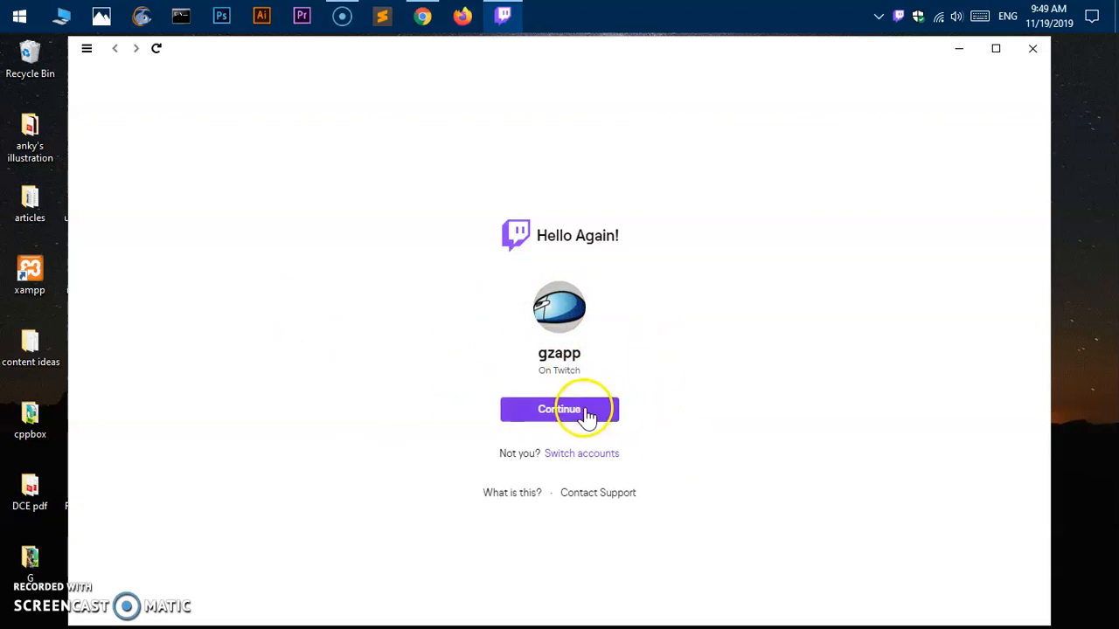
click(559, 409)
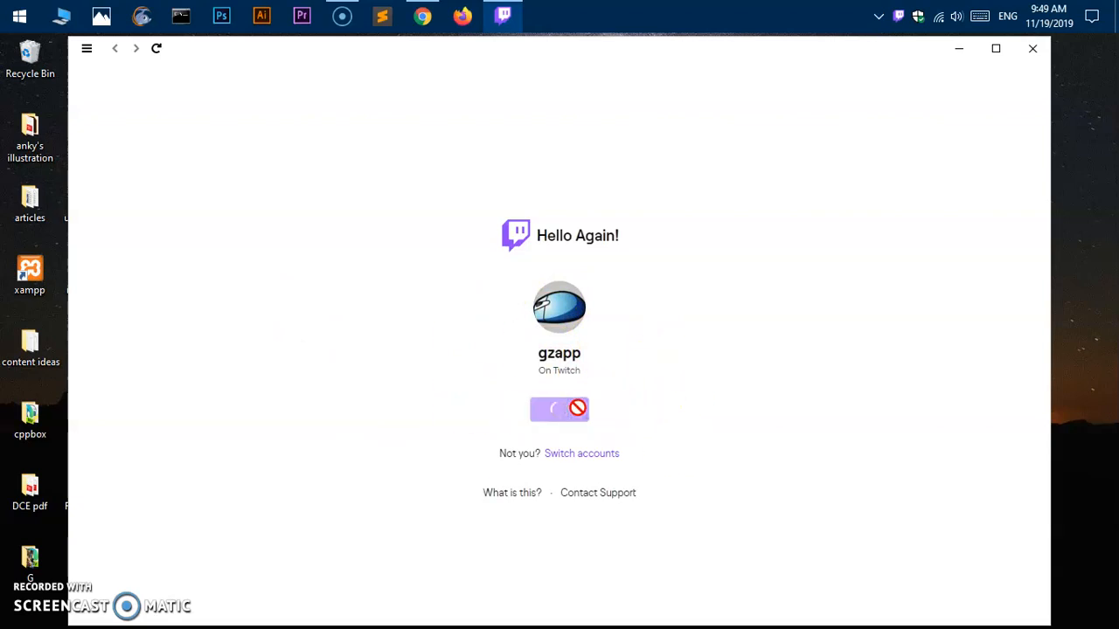
click(559, 409)
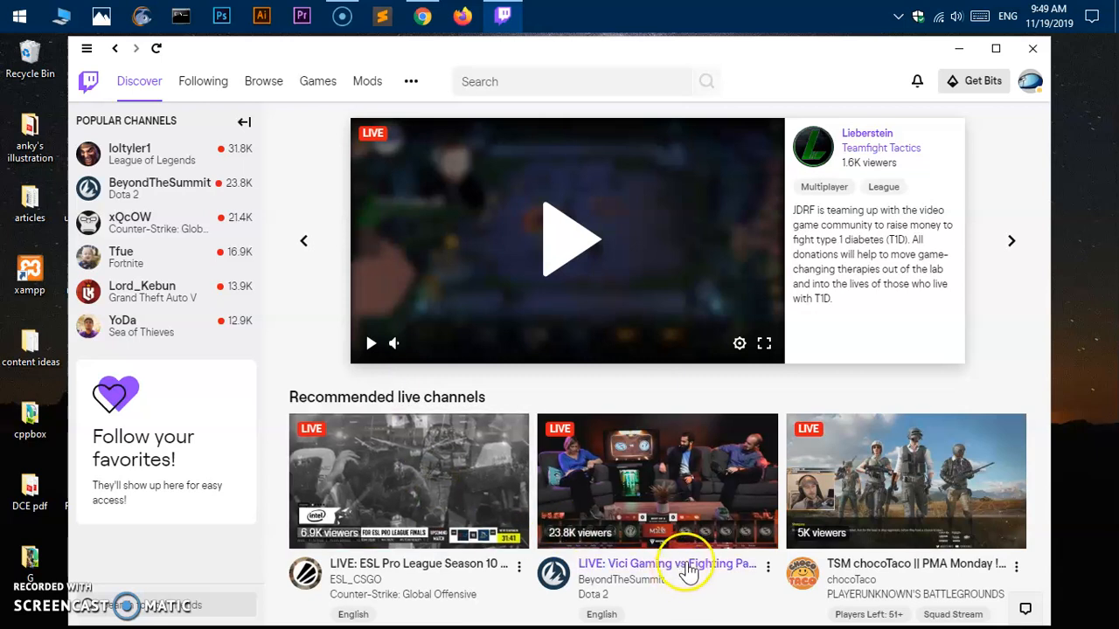
mouse_move(732, 426)
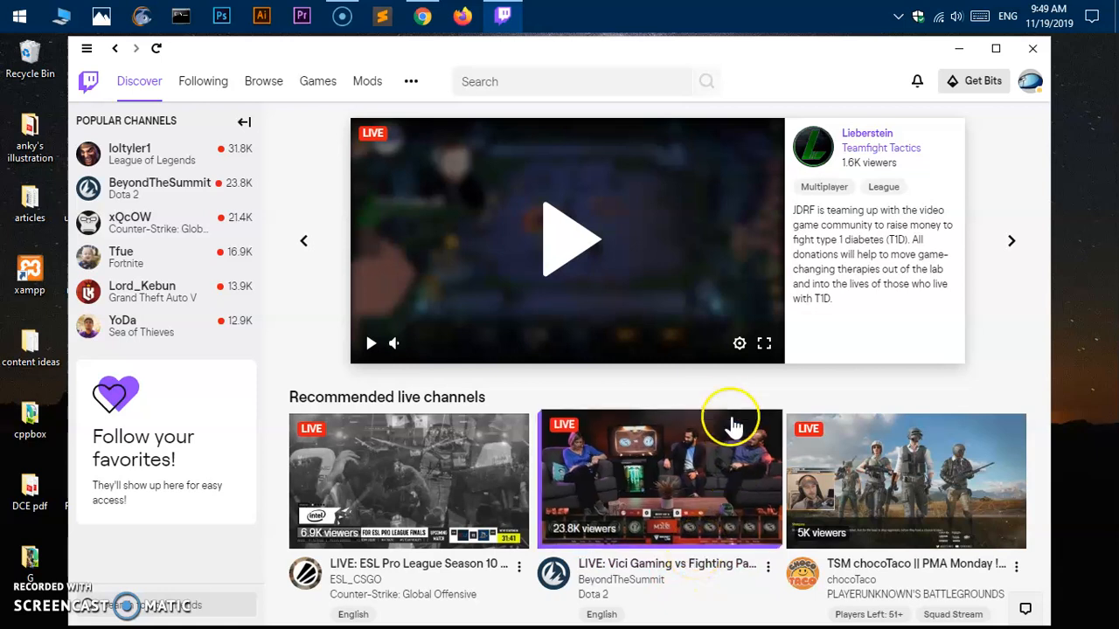
mouse_move(708, 395)
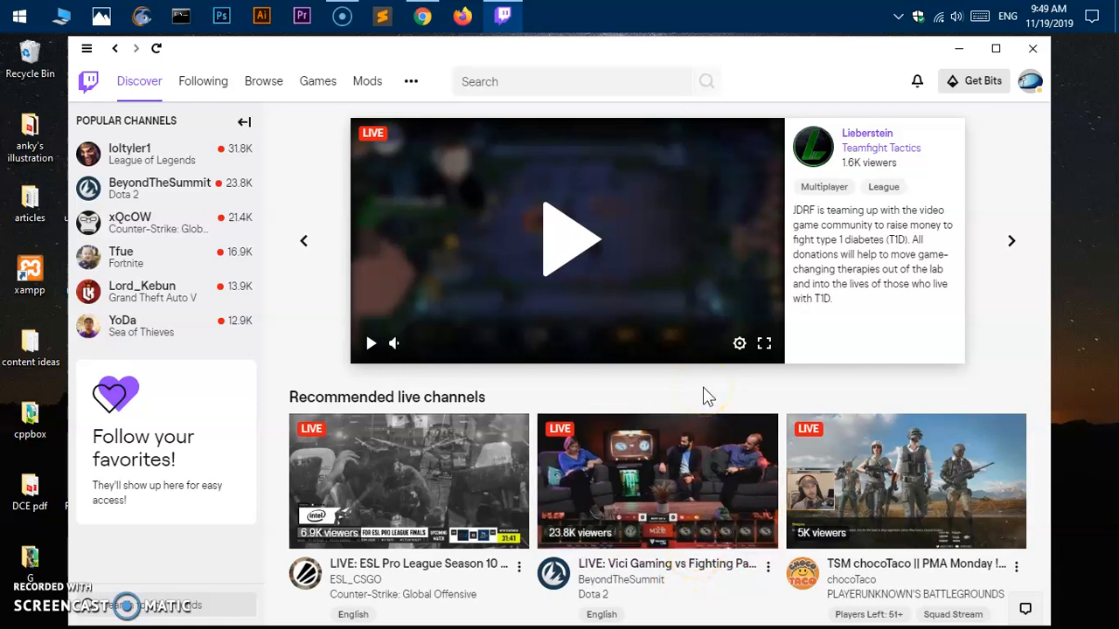
mouse_move(9, 603)
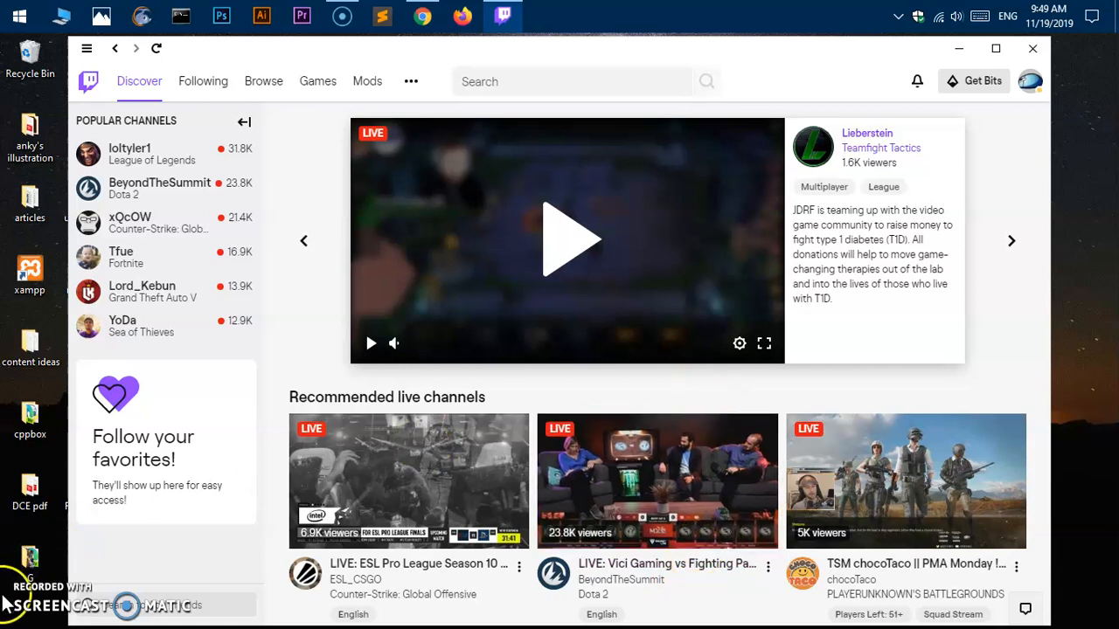